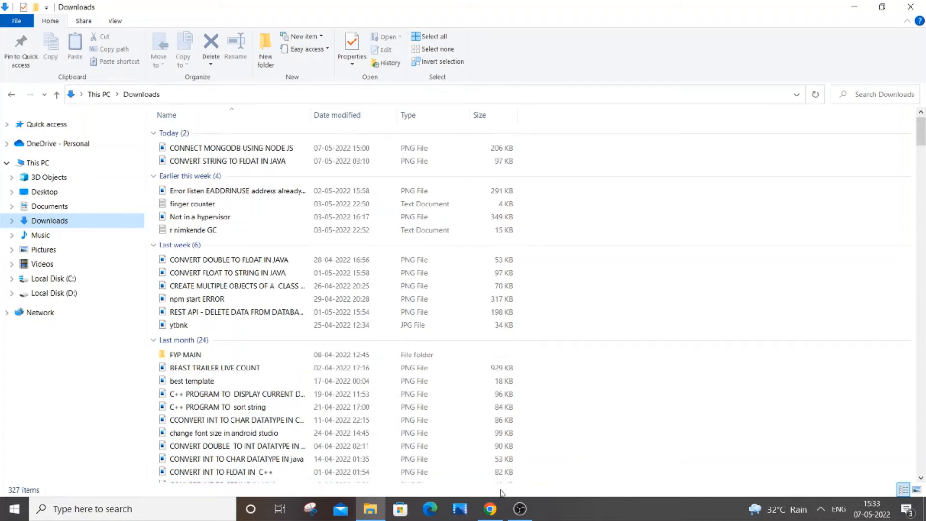
# Switch to Chrome showing the Google results for 'download pycharm'.
pyautogui.click(489, 509)
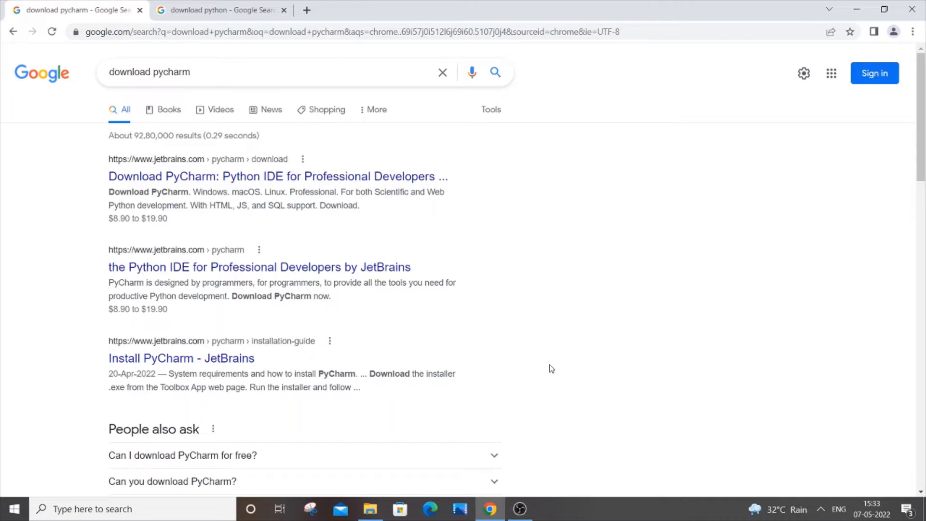
pyautogui.moveTo(557, 320)
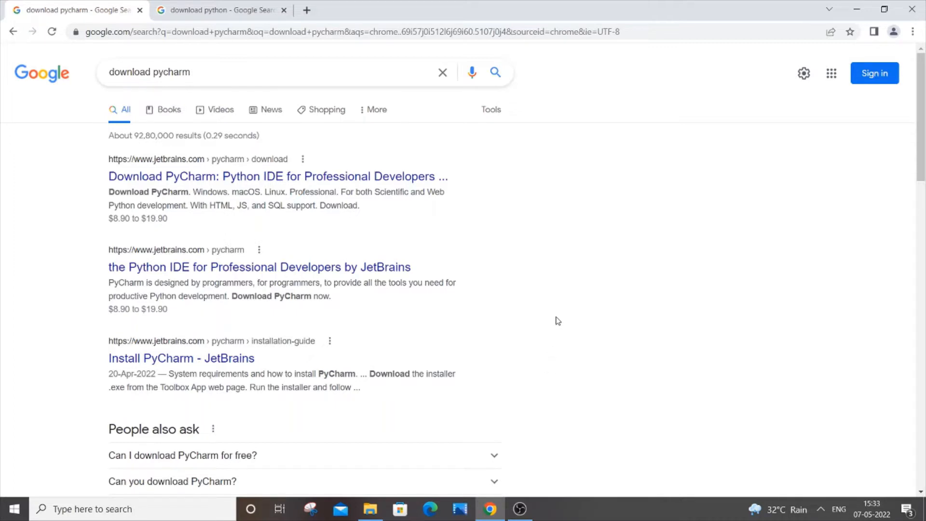
pyautogui.moveTo(554, 313)
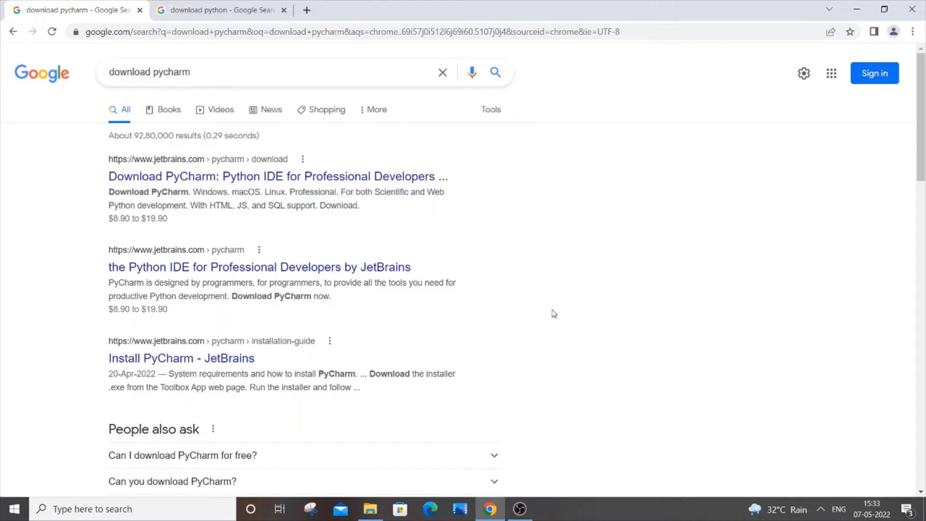
pyautogui.moveTo(307, 144)
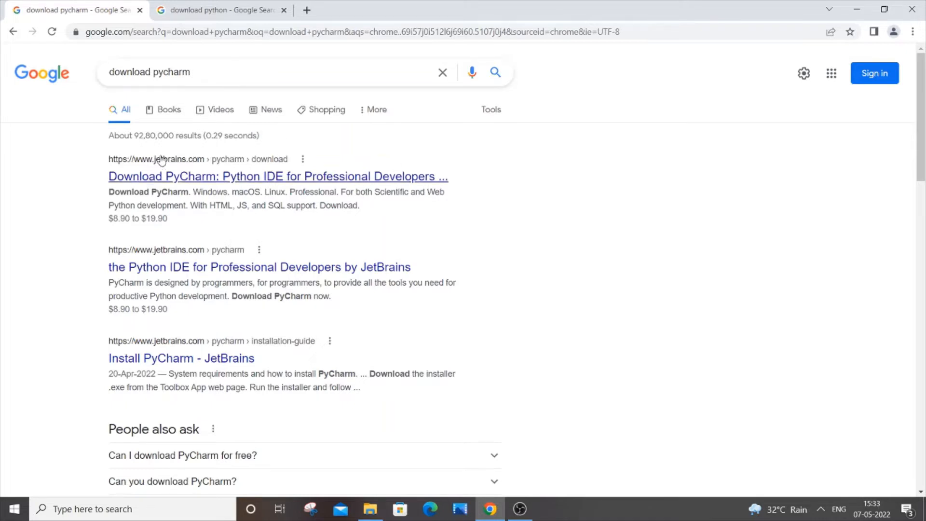
pyautogui.moveTo(186, 175)
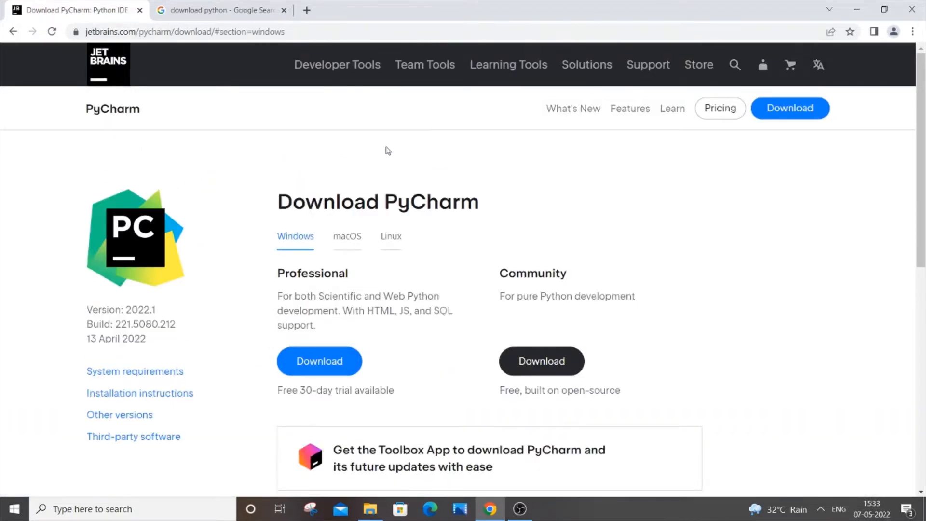
pyautogui.moveTo(406, 188)
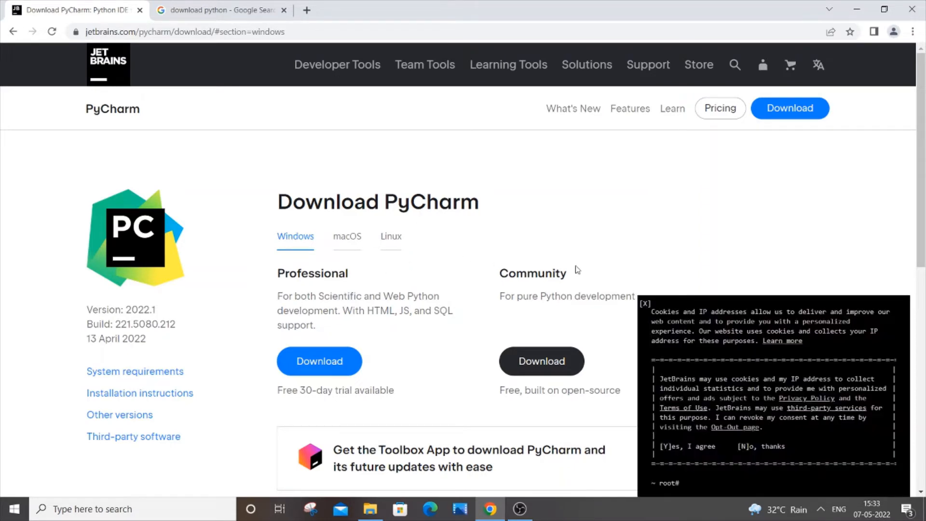
# Dismiss the cookie notice and start downloading the free Community edition for Windows.
pyautogui.scroll(-3)
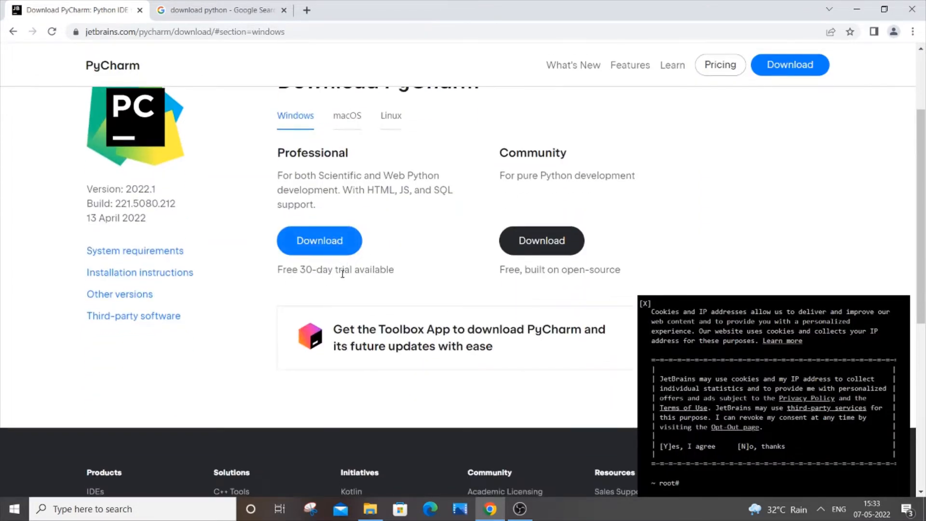
pyautogui.scroll(3)
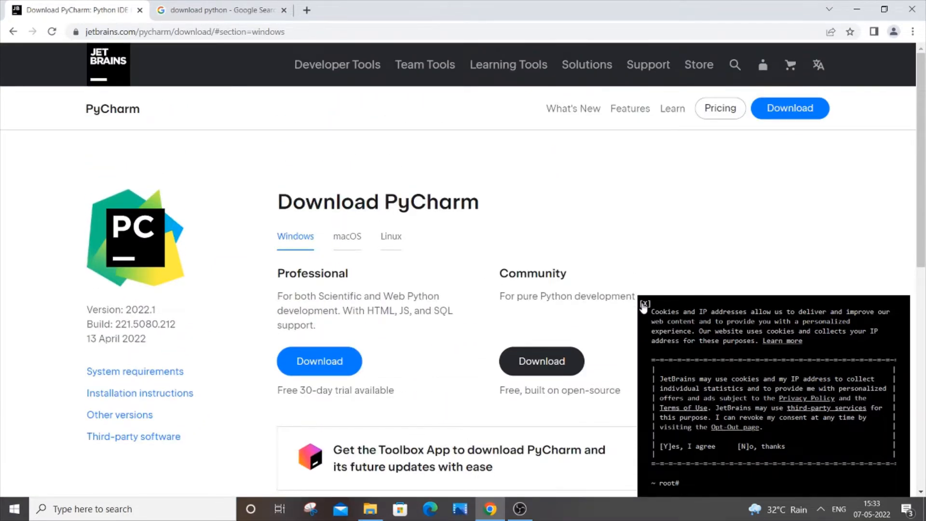
pyautogui.click(644, 304)
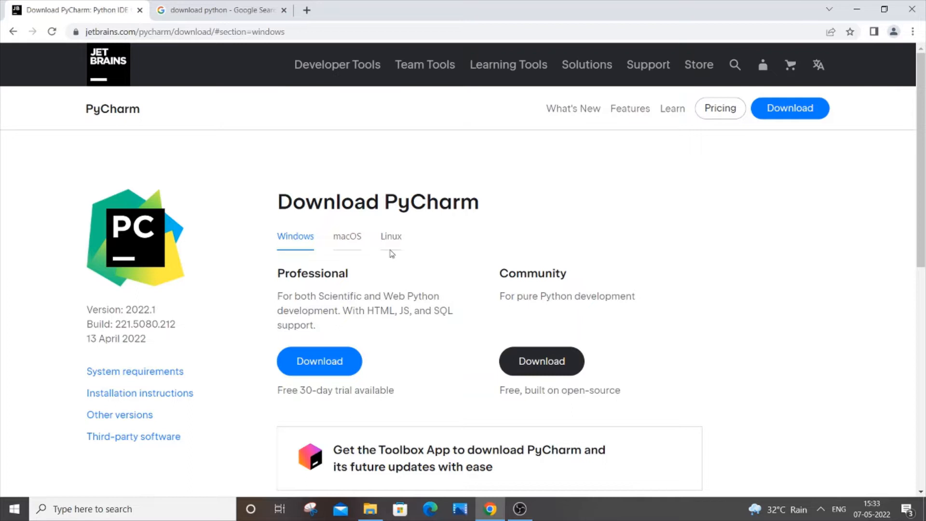
pyautogui.moveTo(313, 237)
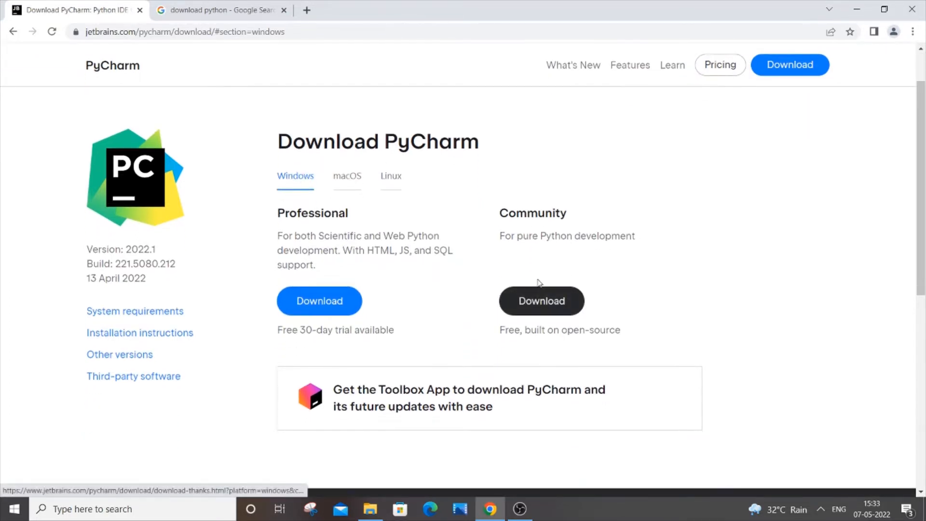
pyautogui.click(540, 301)
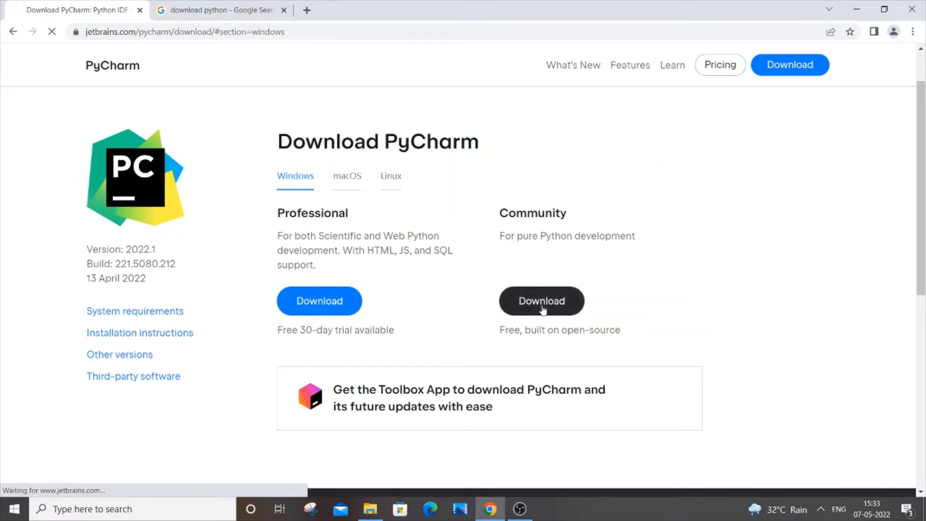
# Start the Community installer download, landing on the JetBrains thank-you page.
pyautogui.click(541, 301)
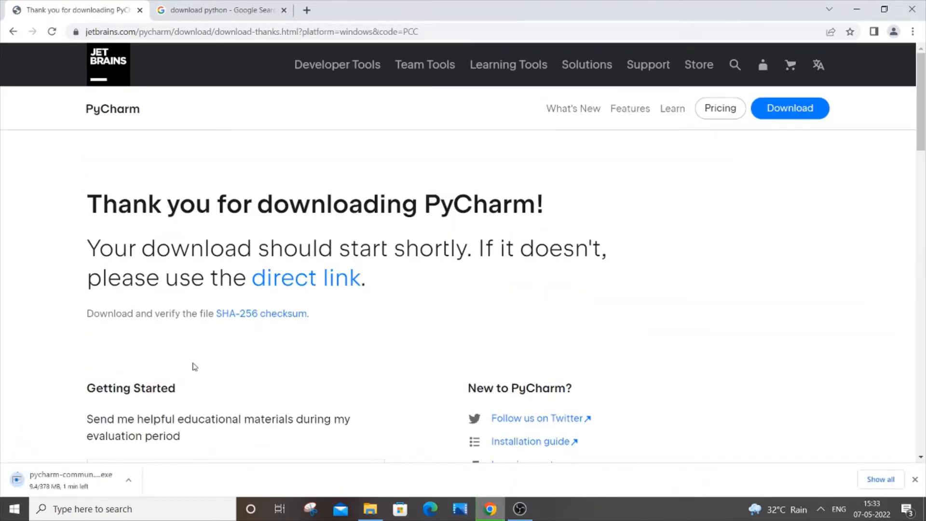
pyautogui.moveTo(240, 349)
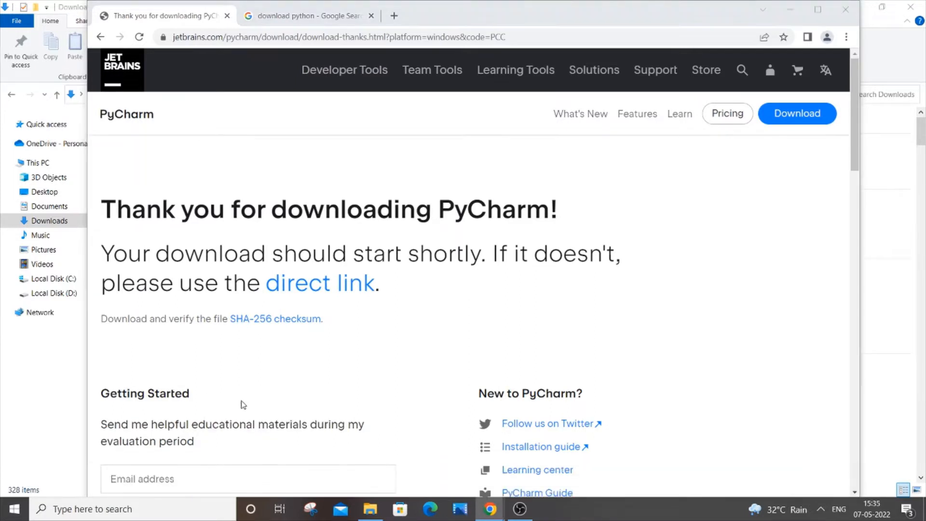
pyautogui.moveTo(3, 245)
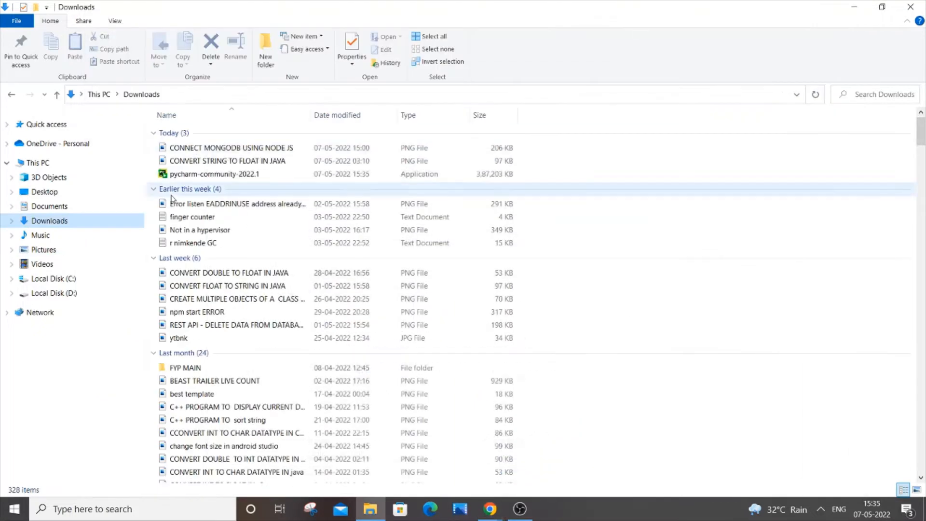
pyautogui.moveTo(571, 509)
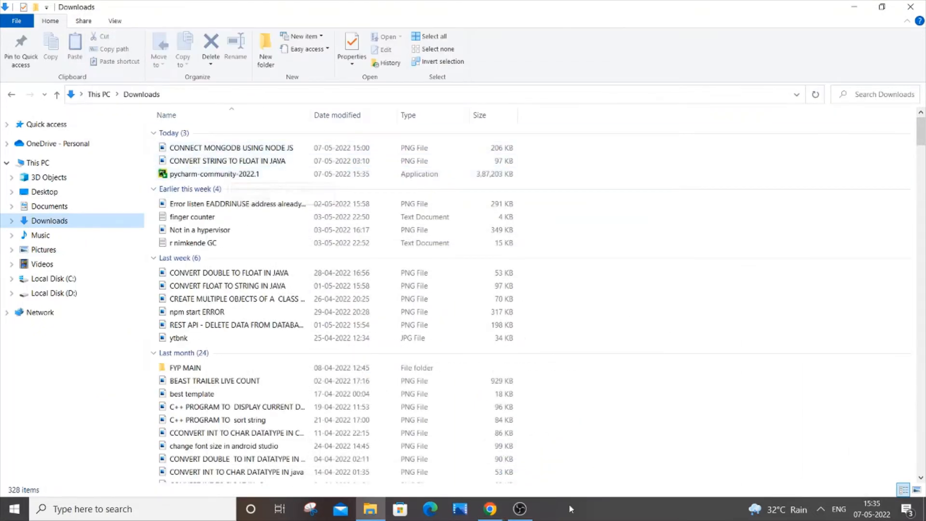
# Launch the pycharm-community-2022.1 installer and continue past Welcome with the default install folder.
pyautogui.click(491, 508)
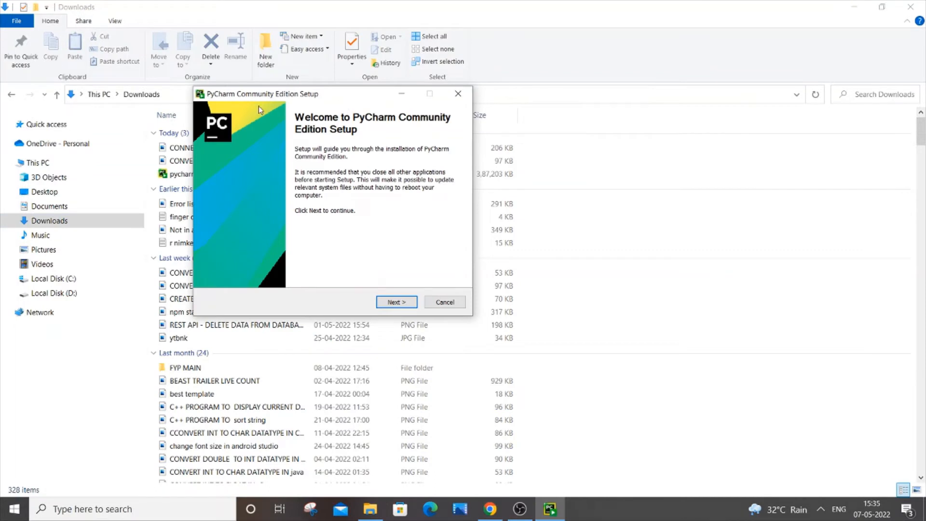
pyautogui.moveTo(395, 288)
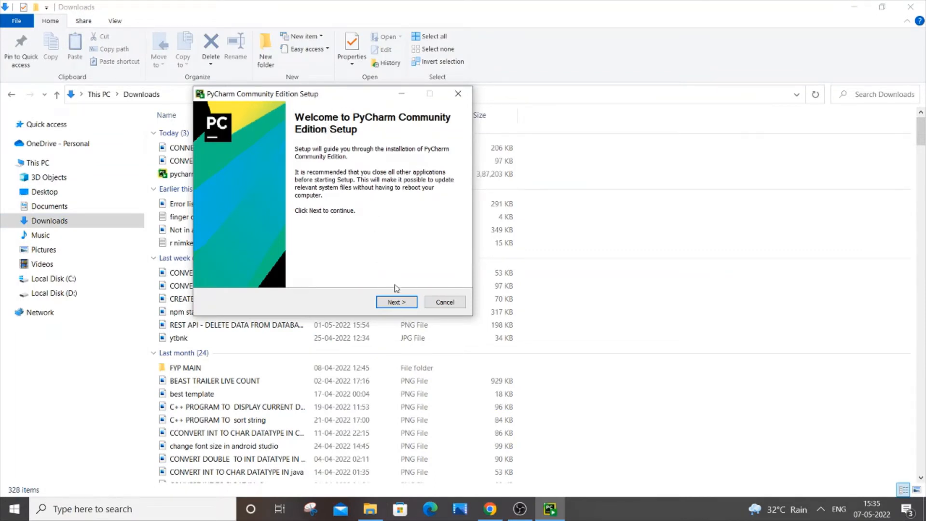
pyautogui.click(397, 302)
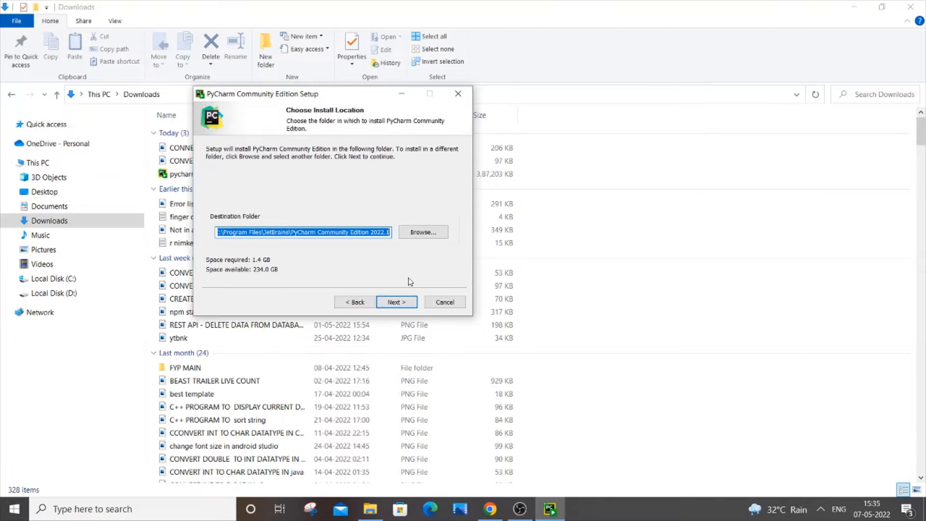
pyautogui.moveTo(301, 176)
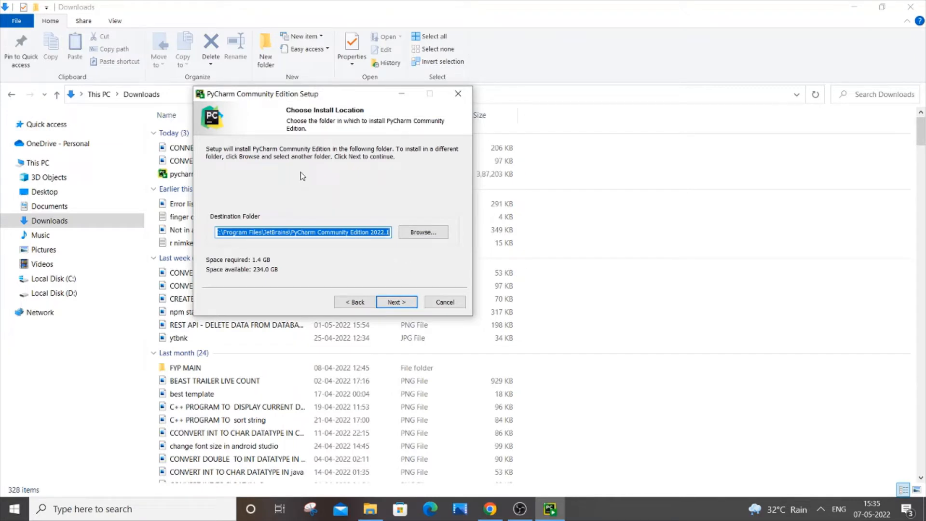
pyautogui.moveTo(387, 257)
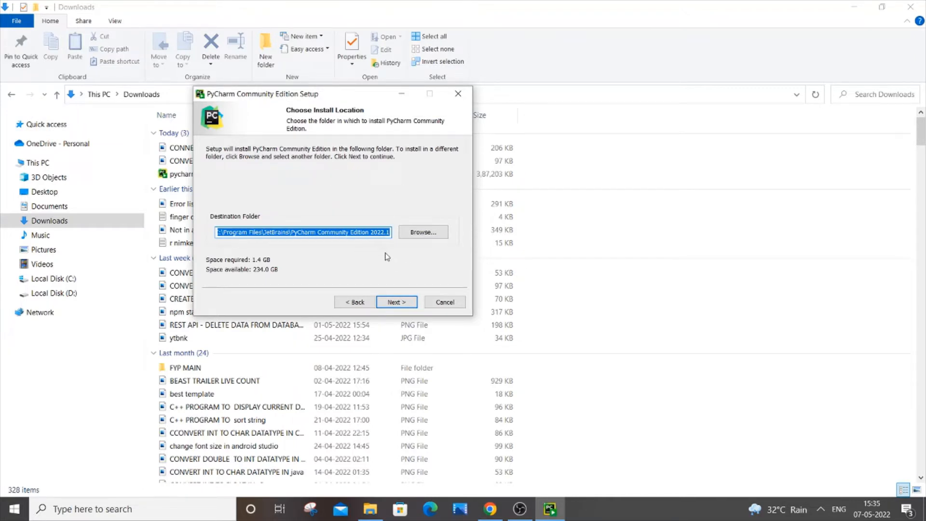
pyautogui.click(422, 232)
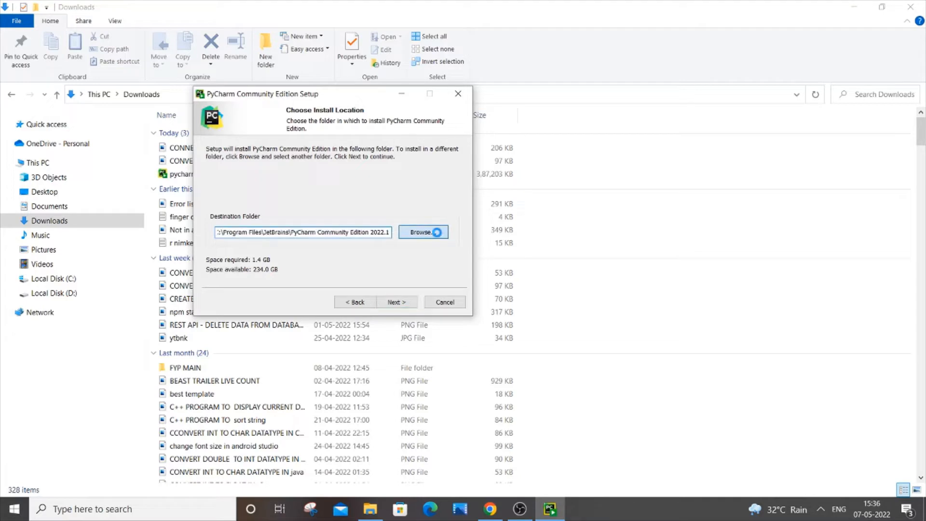
pyautogui.click(423, 232)
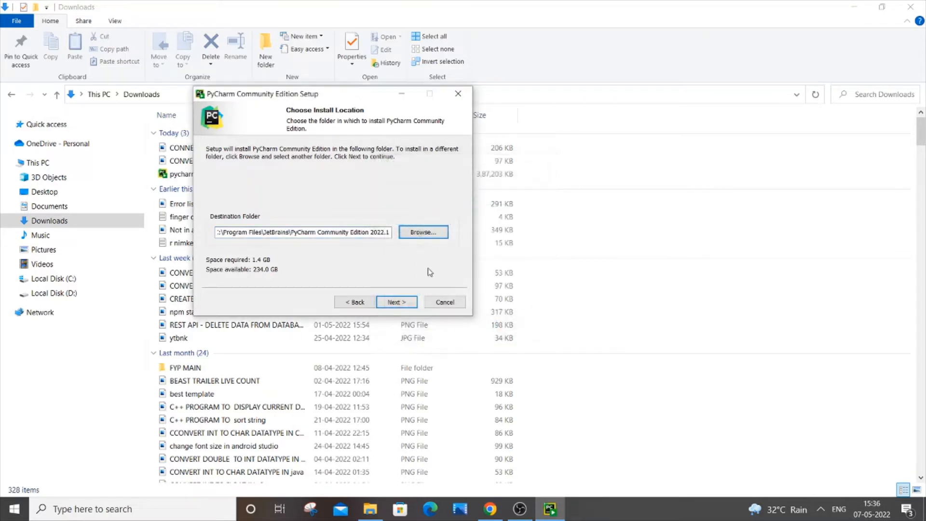
pyautogui.click(397, 302)
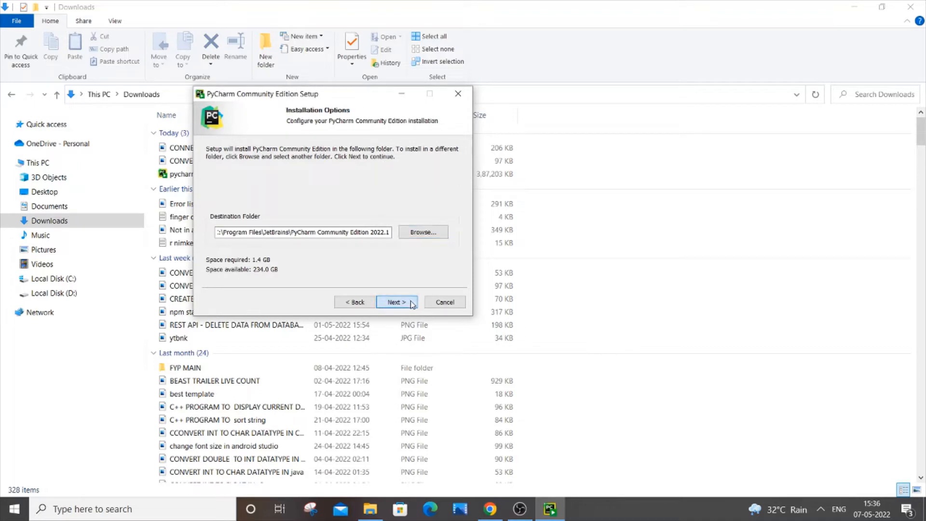
# Enable desktop shortcut, bin folder on PATH and .py association, then install PyCharm.
pyautogui.click(396, 302)
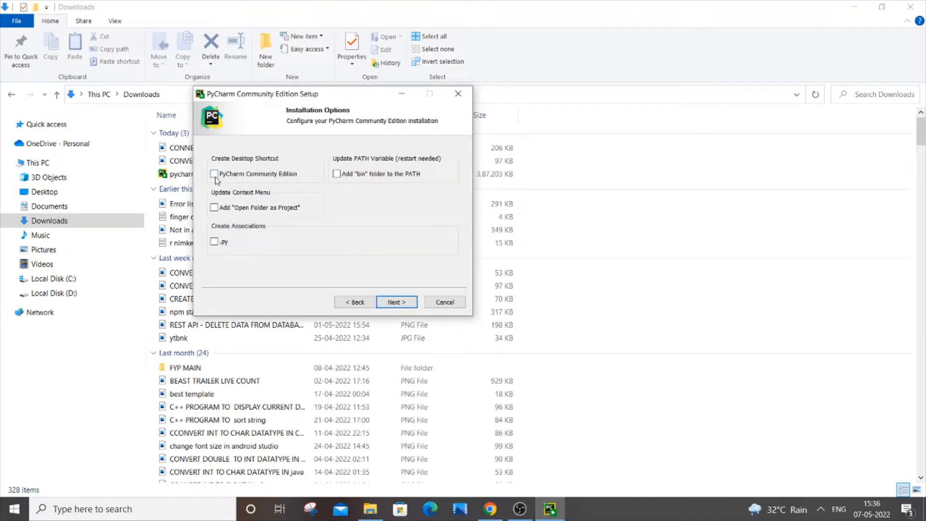
pyautogui.click(214, 174)
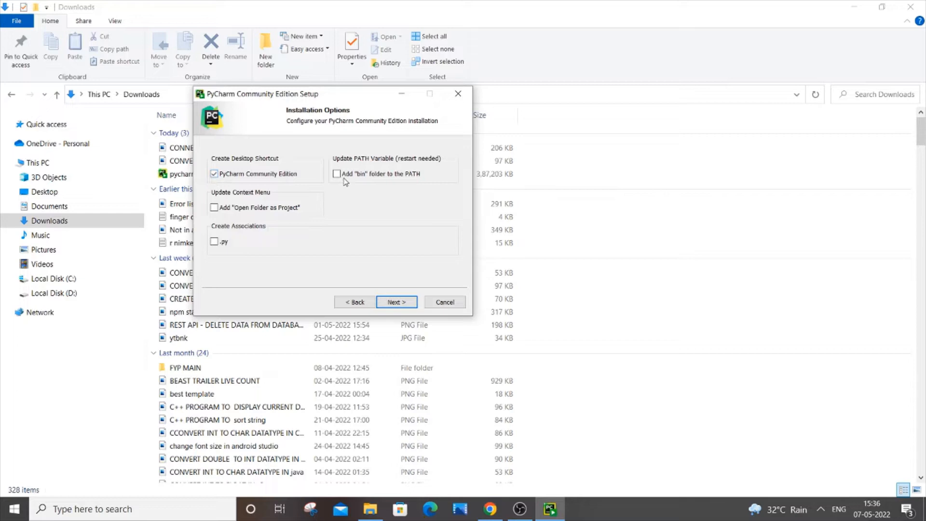
pyautogui.click(336, 173)
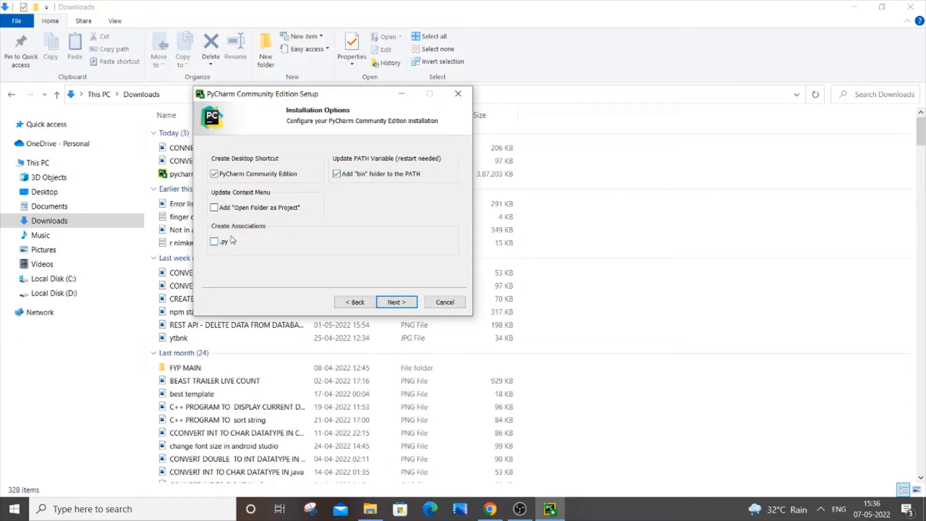
pyautogui.click(214, 242)
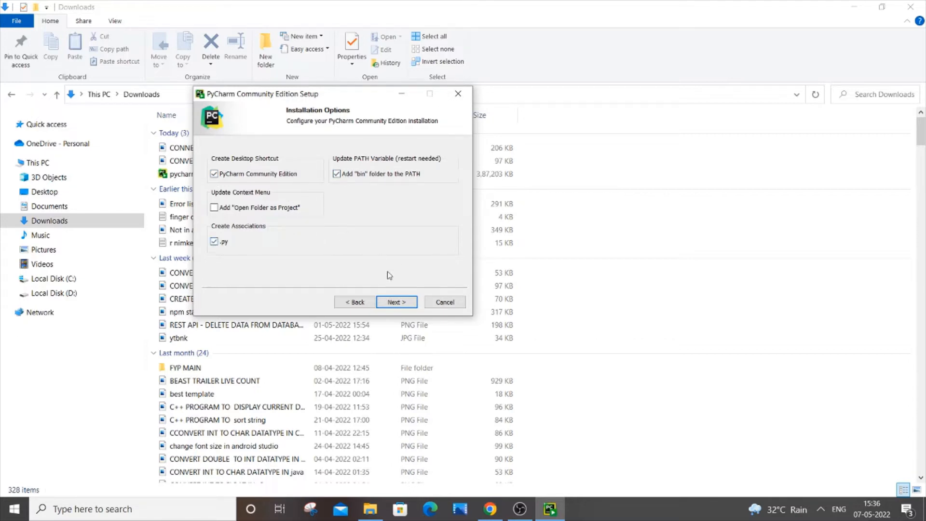
pyautogui.click(396, 302)
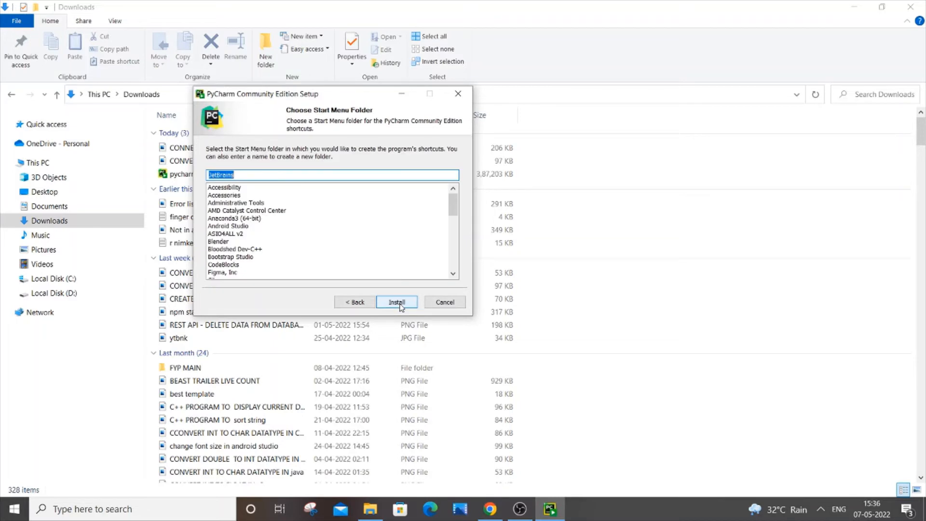
pyautogui.click(396, 302)
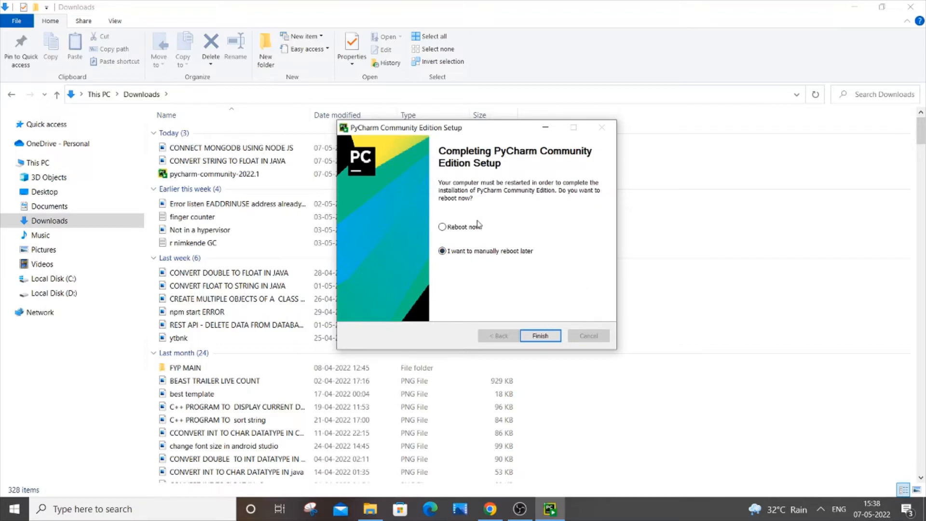
# Finish setup with manual reboot later and search 'python 3.8 (32-bit)' in the Start menu.
pyautogui.click(539, 336)
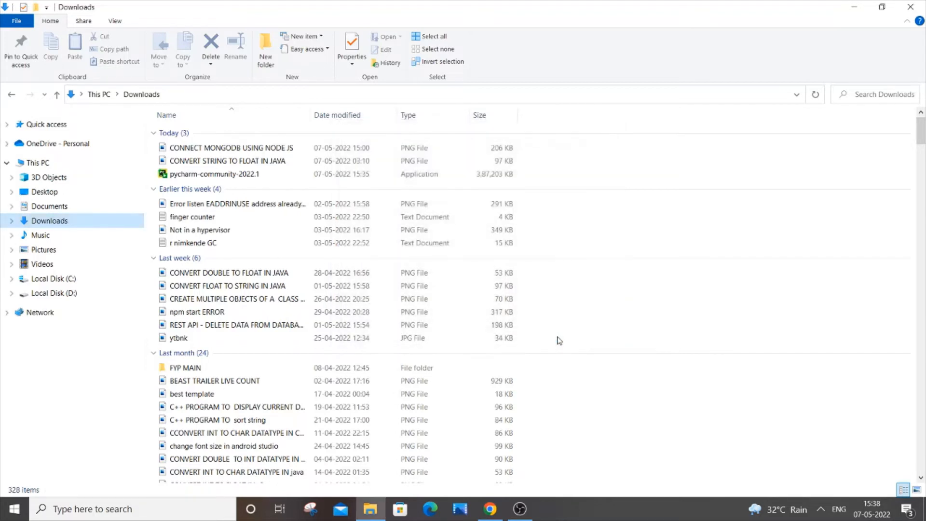
pyautogui.moveTo(615, 199)
pyautogui.write('p')
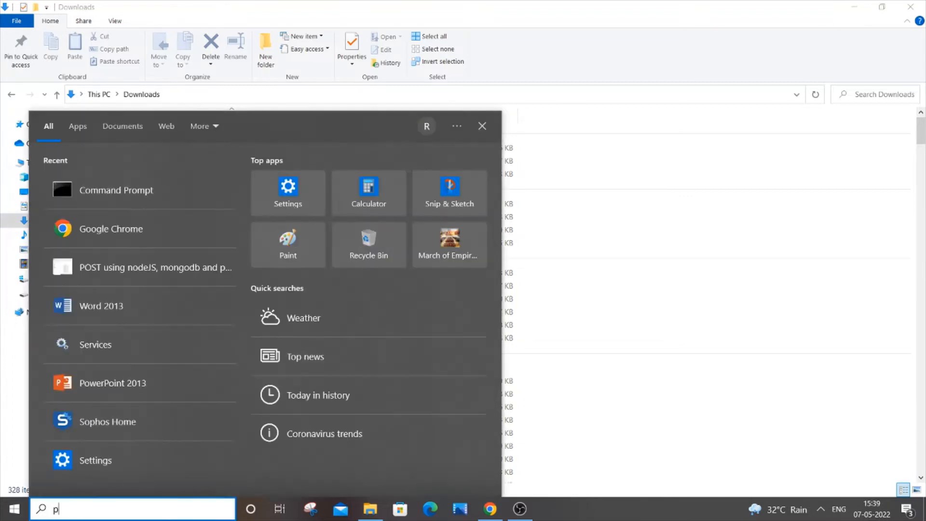
pyautogui.write('ython 3.8 (')
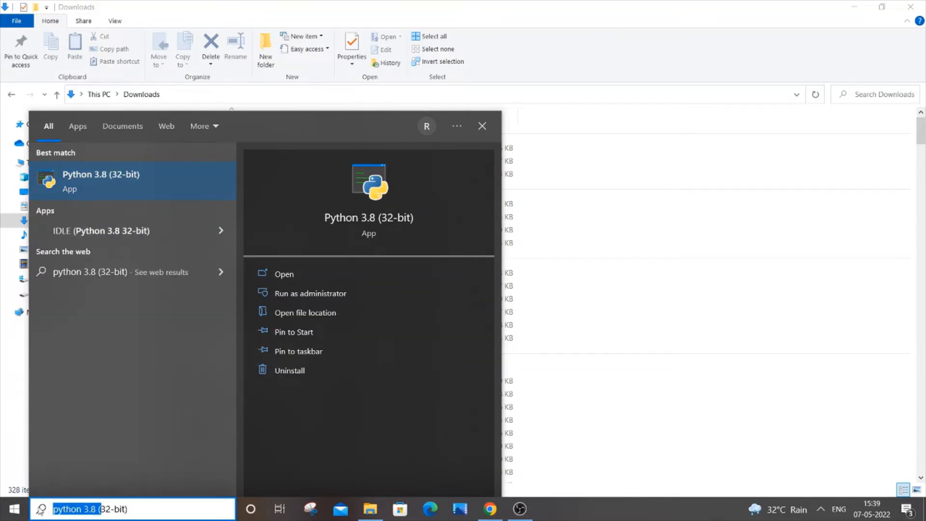
pyautogui.write('32-bit)')
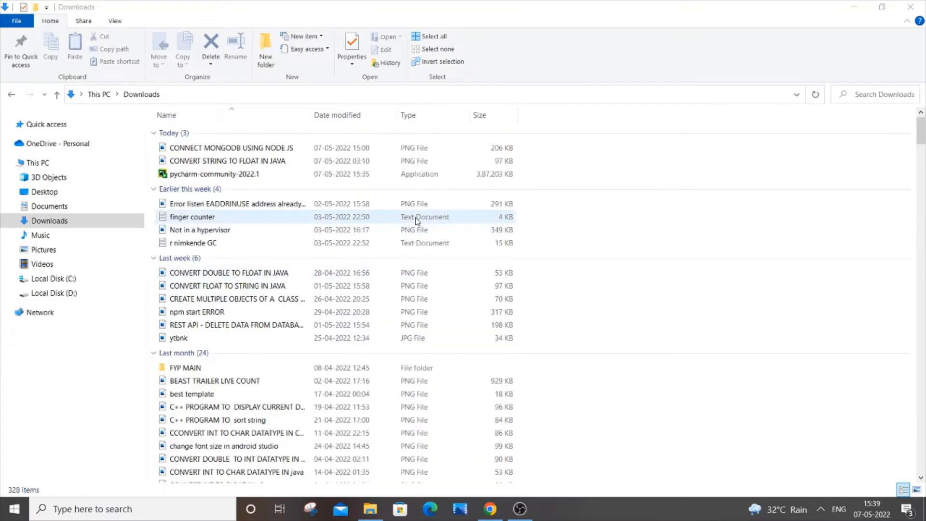
# Run 'python --version' in Command Prompt, reporting Python 3.8.3.
pyautogui.click(548, 509)
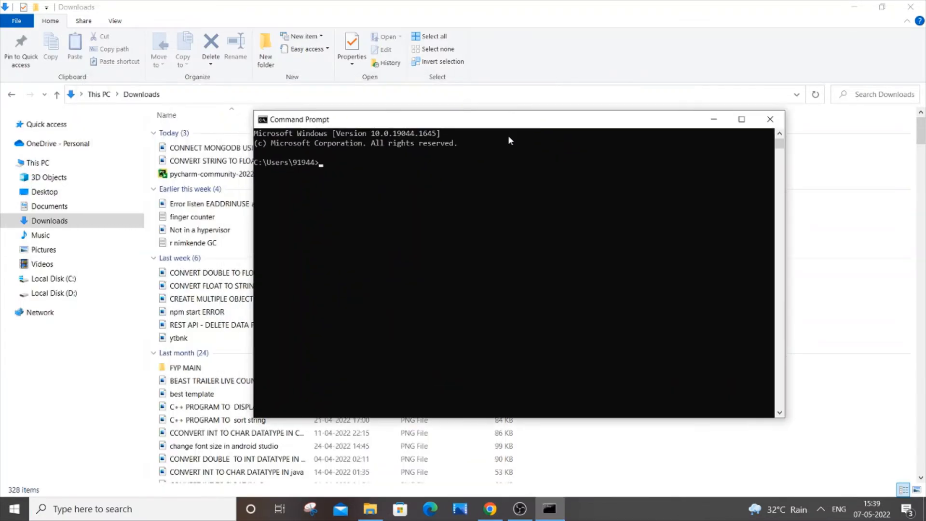
pyautogui.write('python')
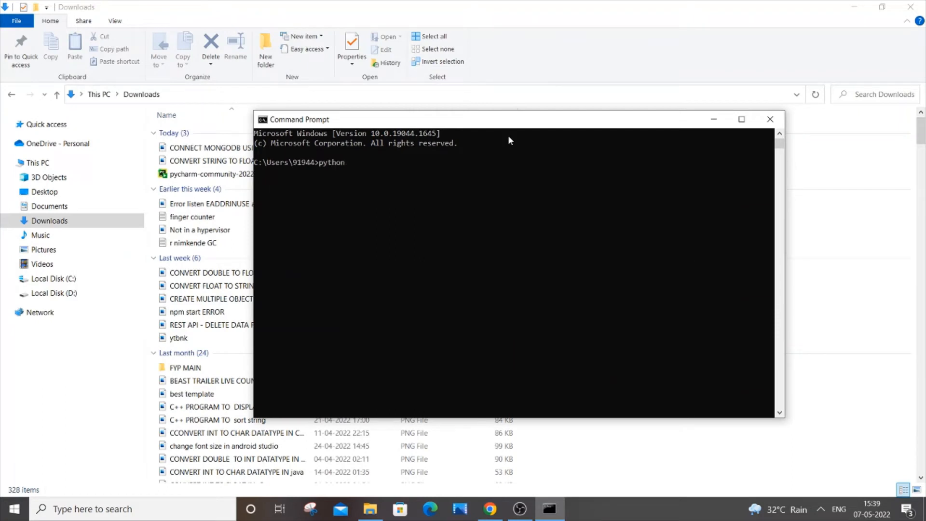
pyautogui.write('--version')
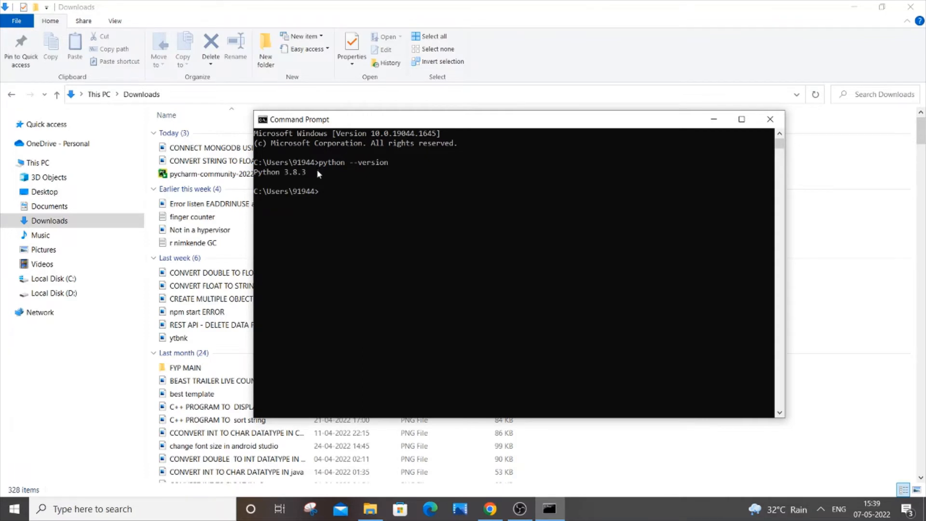
pyautogui.moveTo(616, 133)
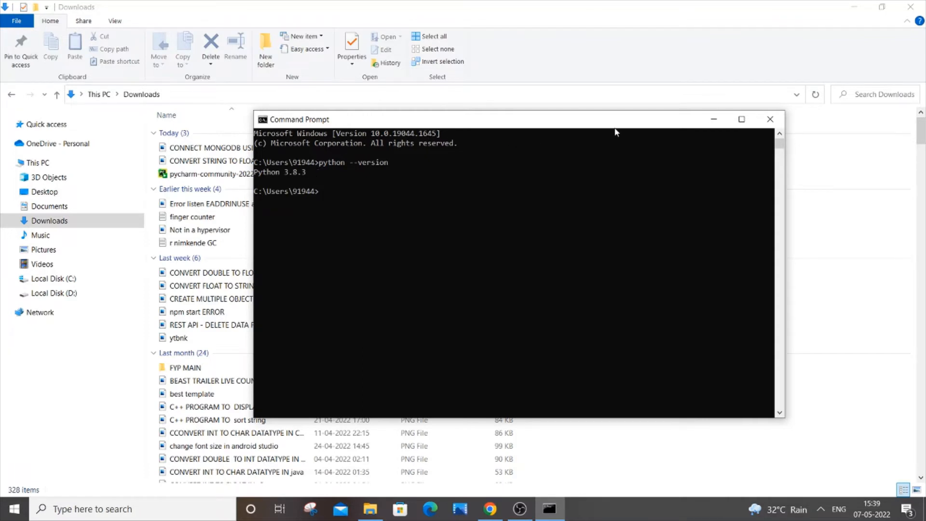
pyautogui.moveTo(378, 214)
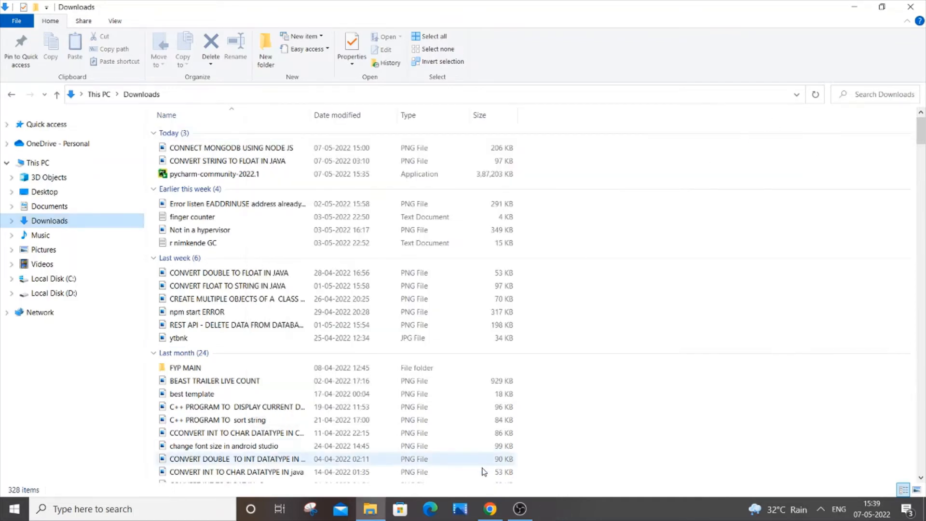
# Open the python.org downloads page and scroll to the list of specific releases.
pyautogui.click(490, 509)
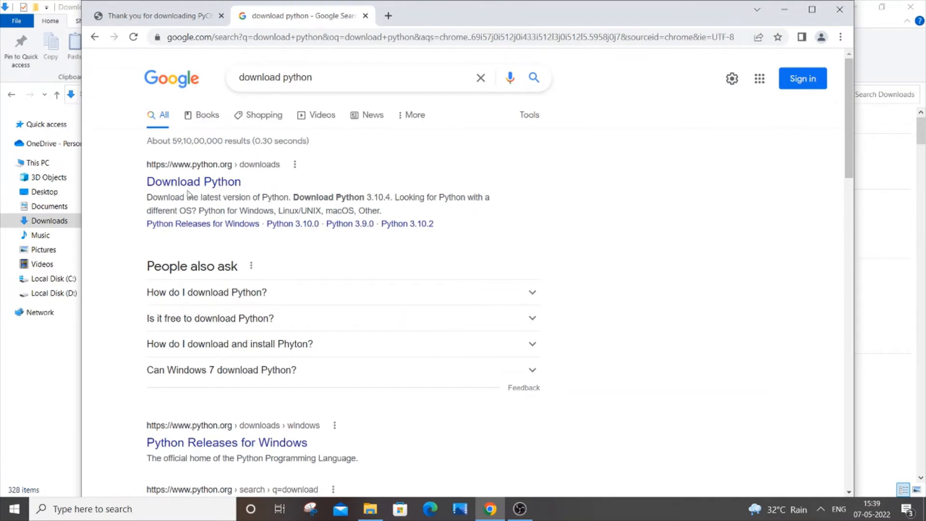
pyautogui.moveTo(222, 197)
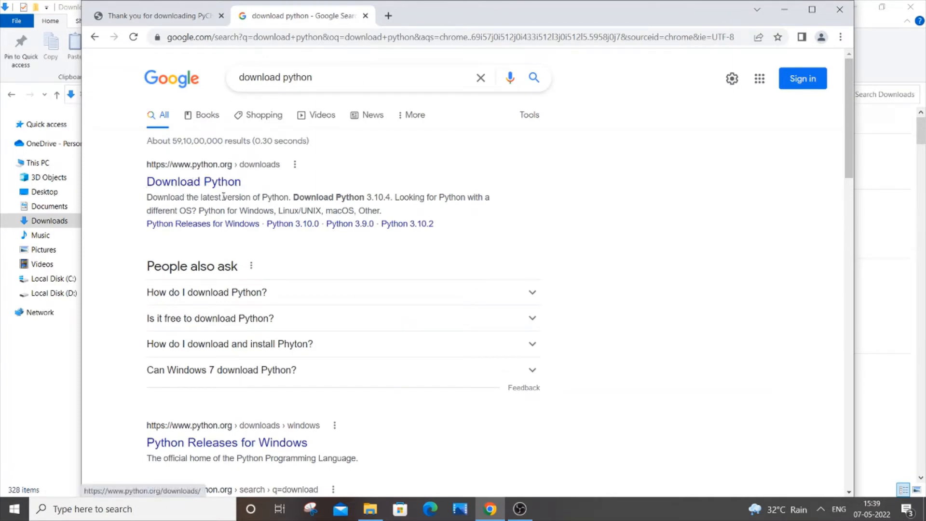
pyautogui.click(193, 181)
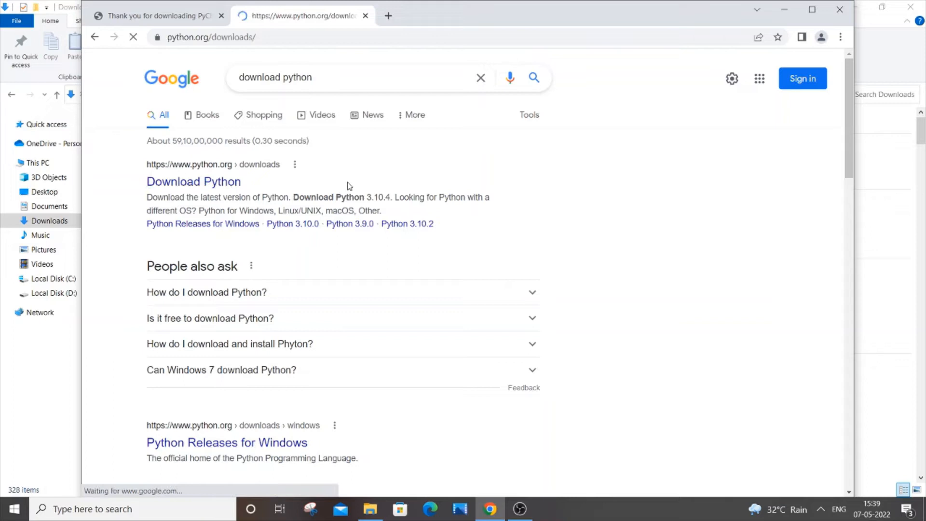
pyautogui.click(193, 181)
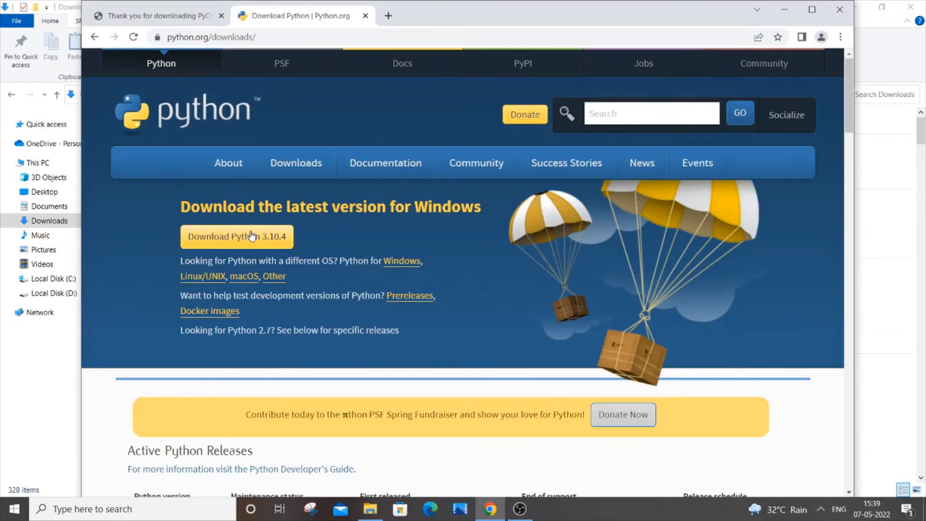
pyautogui.moveTo(364, 237)
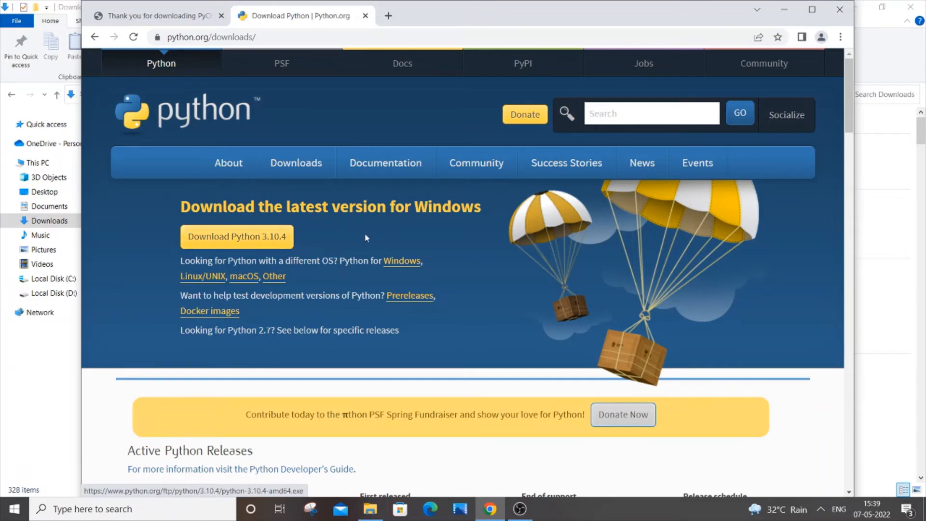
pyautogui.scroll(-3)
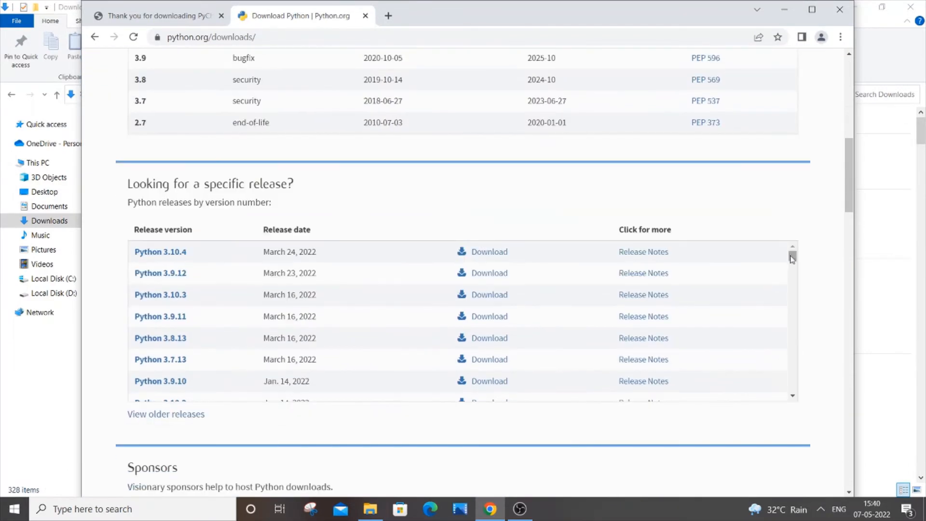
pyautogui.moveTo(783, 241)
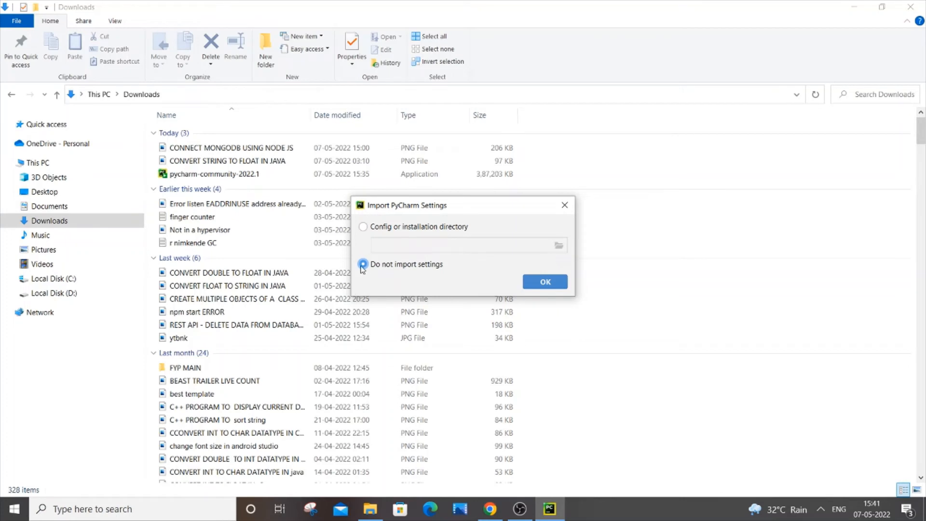
# Start PyCharm with 'Do not import settings' and reach the welcome screen.
pyautogui.click(544, 280)
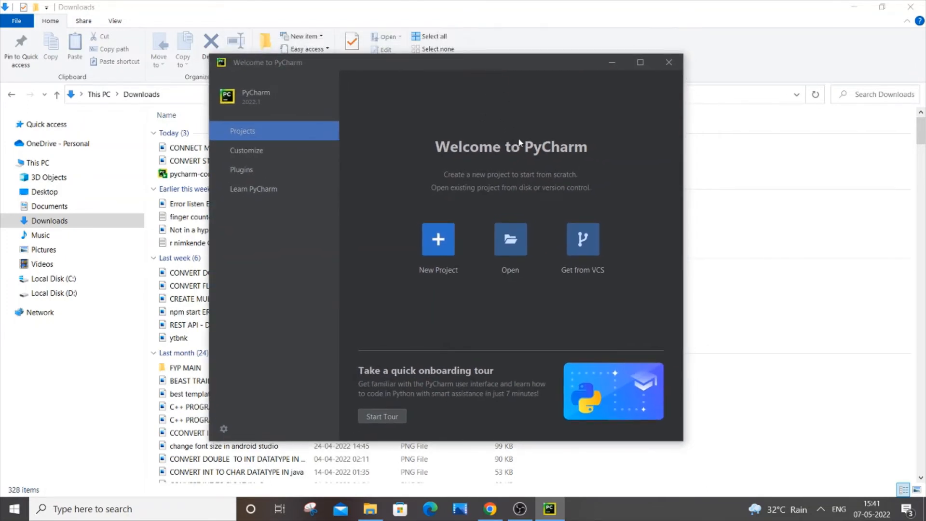
pyautogui.moveTo(462, 226)
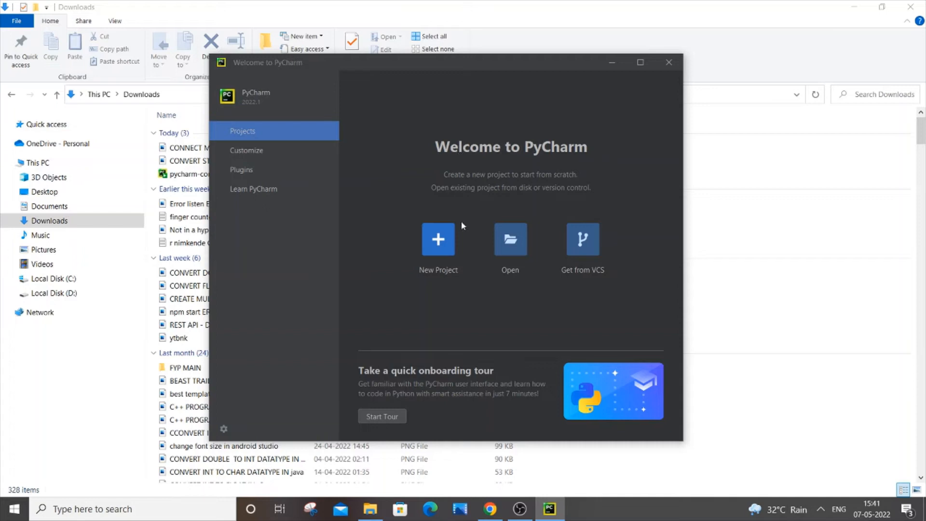
pyautogui.moveTo(438, 248)
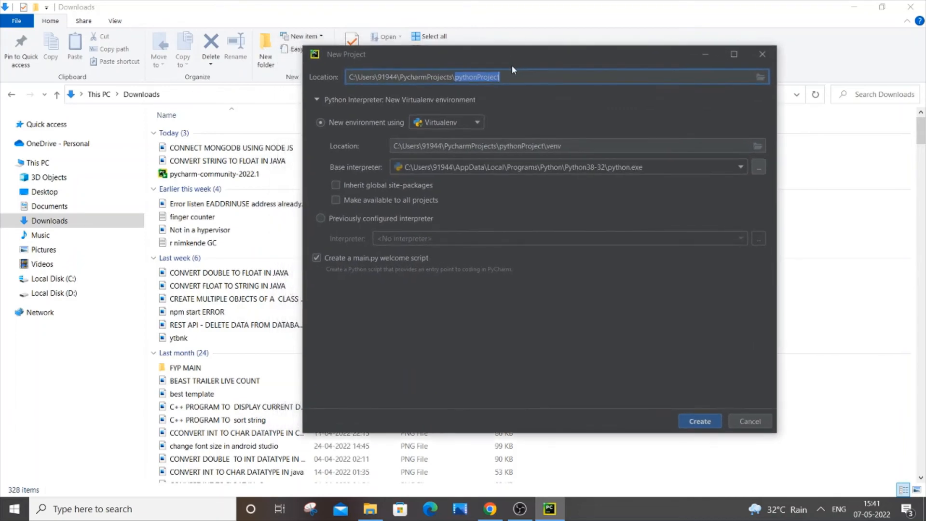
# Name the project newpro with a new Virtualenv on the Python38-32 base interpreter, cancelling the browse dialog.
pyautogui.write('new')
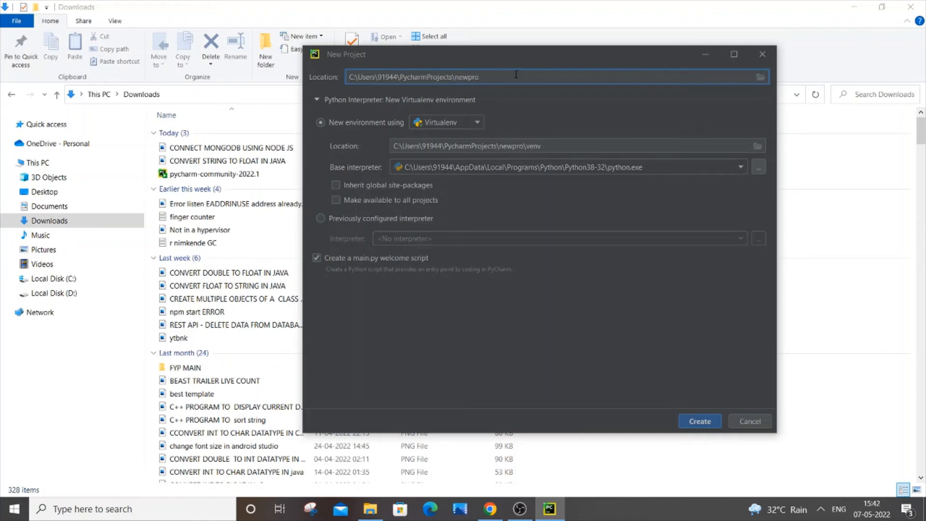
pyautogui.moveTo(535, 135)
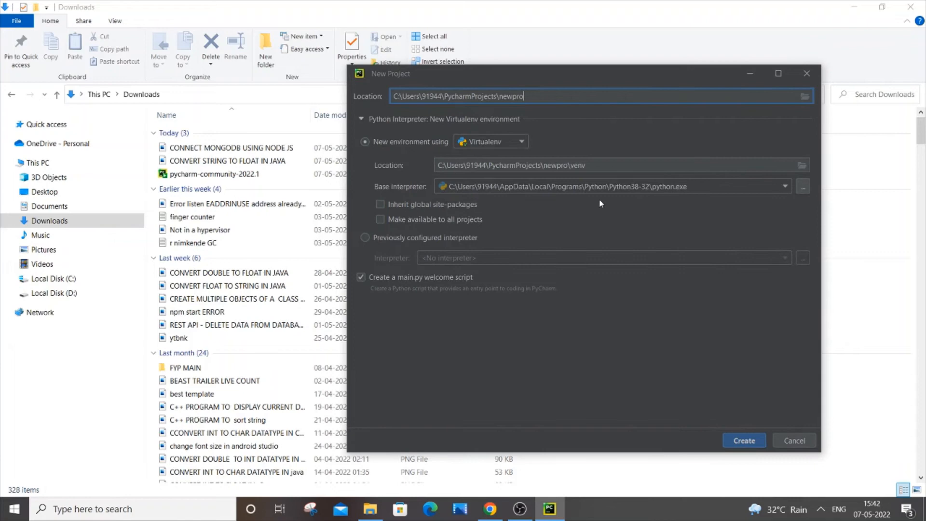
pyautogui.moveTo(621, 201)
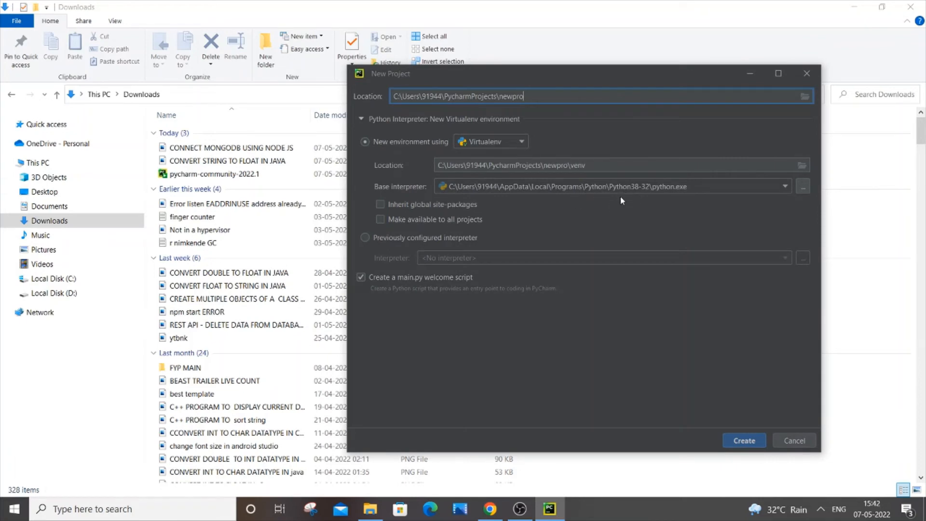
pyautogui.click(380, 219)
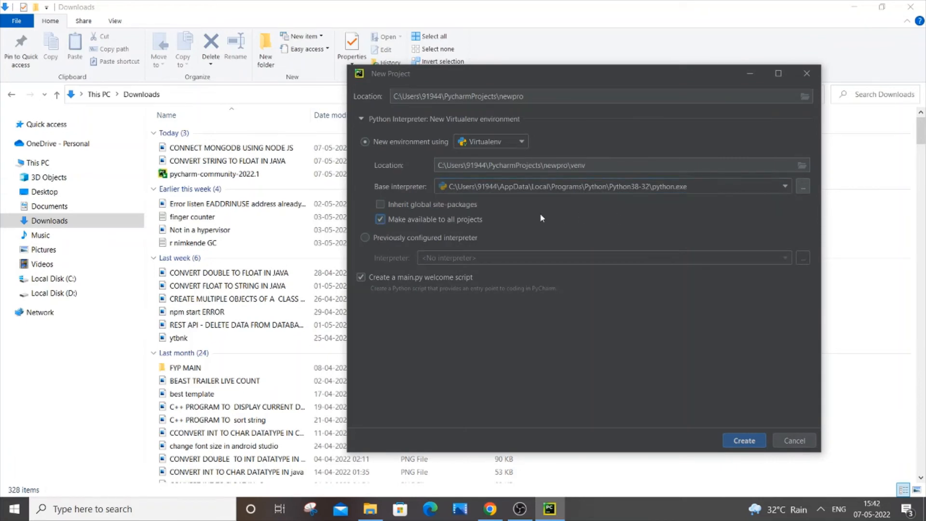
pyautogui.moveTo(727, 210)
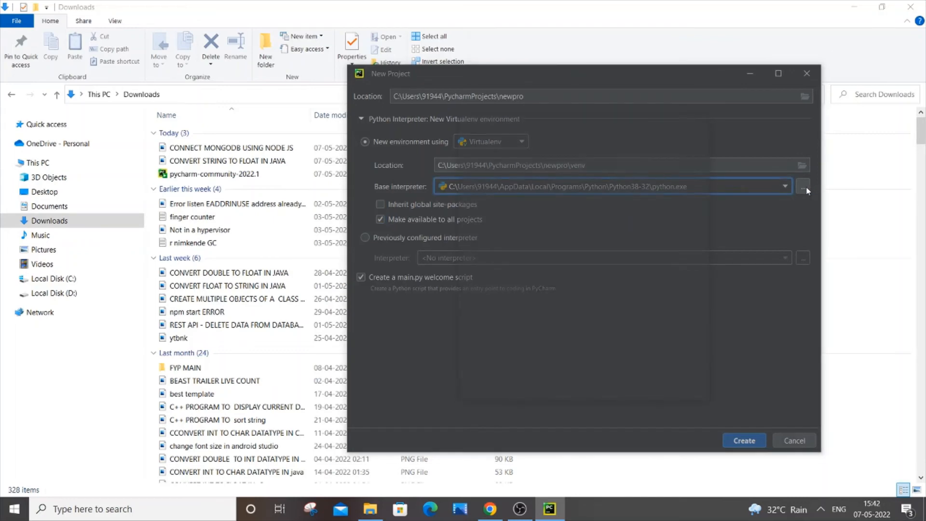
pyautogui.click(803, 186)
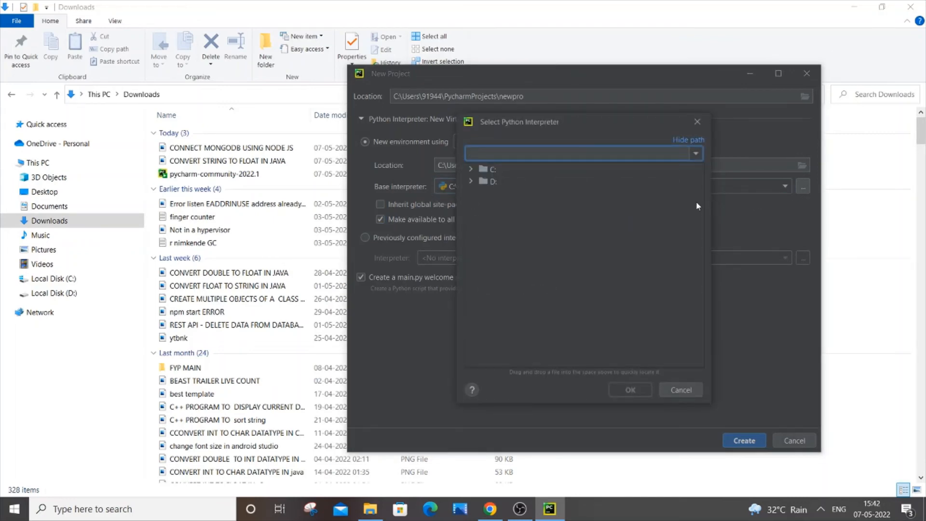
pyautogui.click(629, 389)
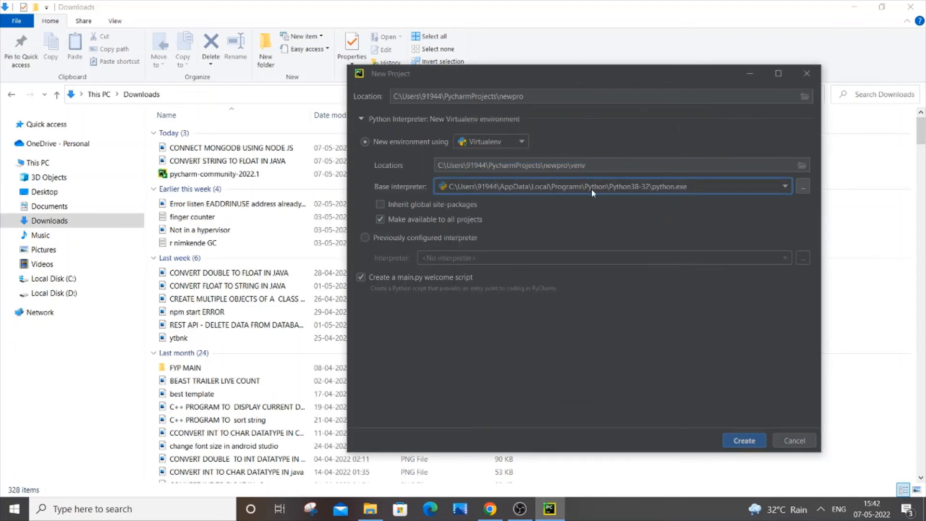
pyautogui.moveTo(607, 210)
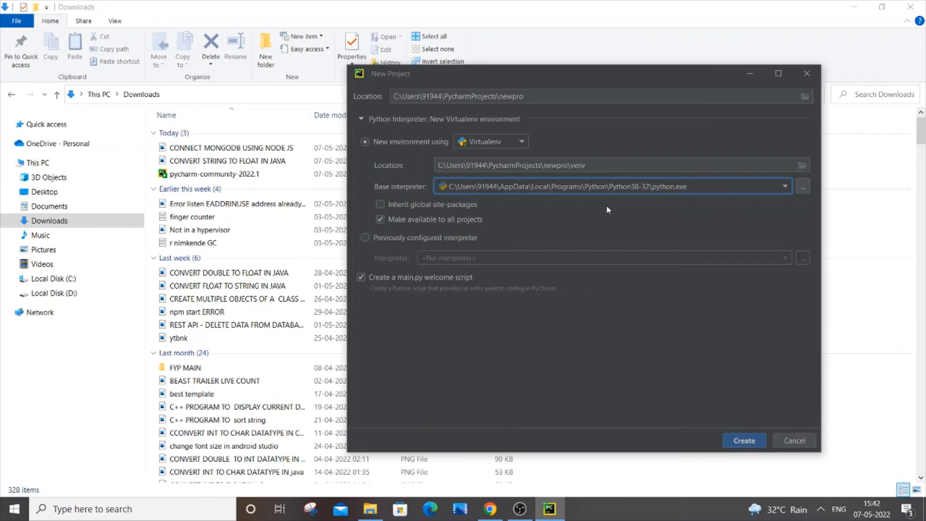
pyautogui.moveTo(368, 243)
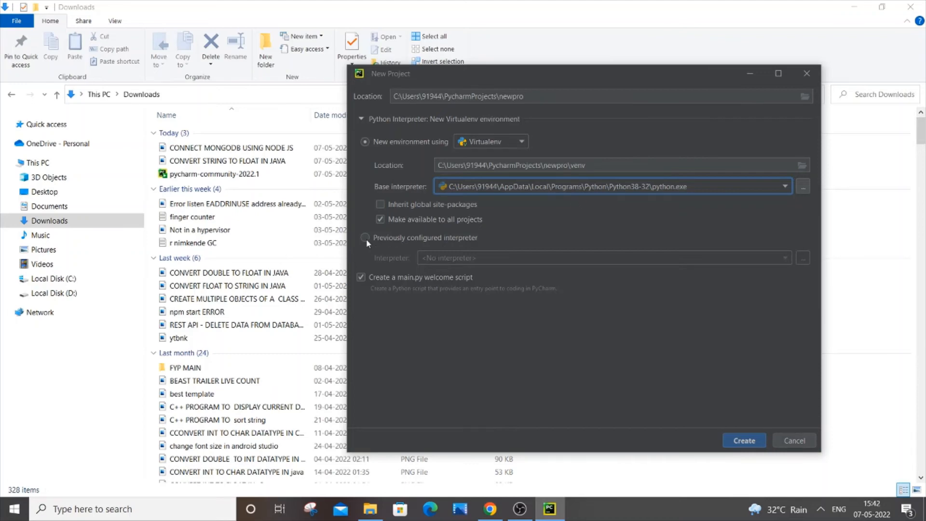
# Create the newpro project on the previously configured system interpreter Python38-32 python.exe.
pyautogui.click(365, 238)
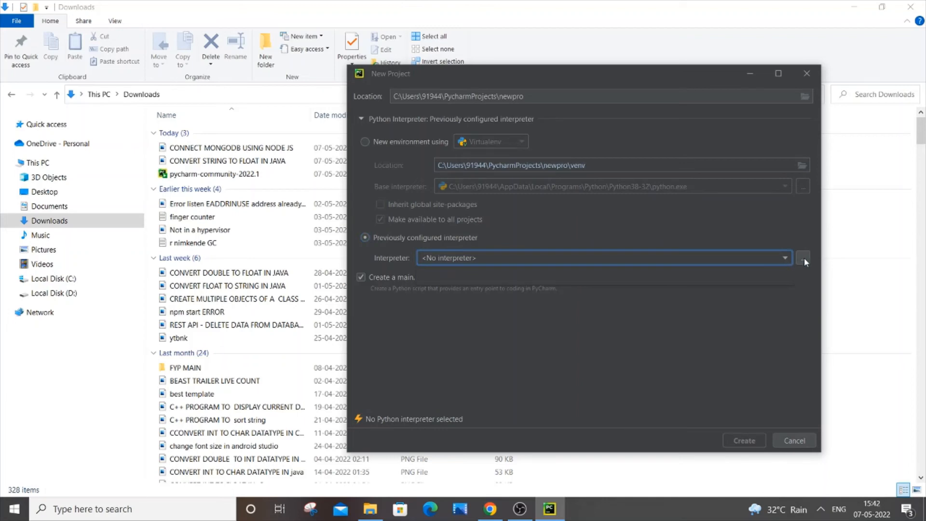
pyautogui.click(803, 258)
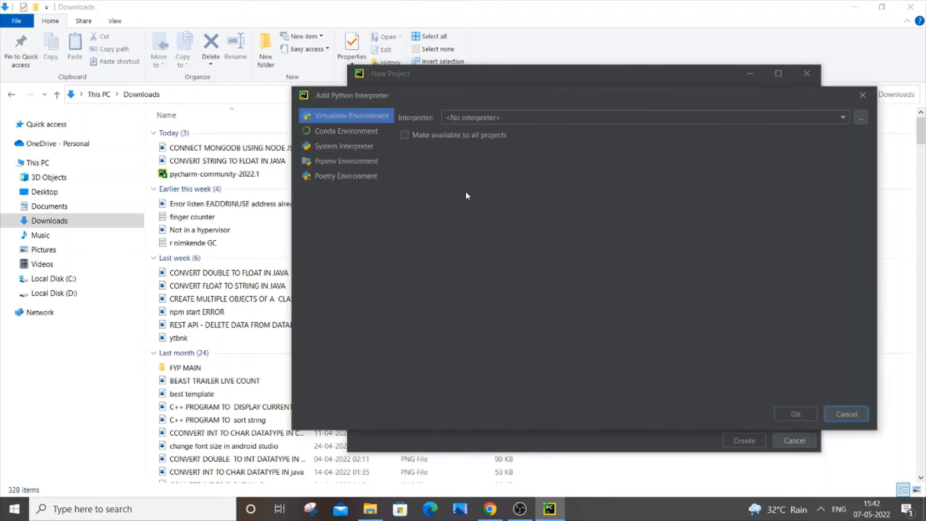
pyautogui.click(344, 146)
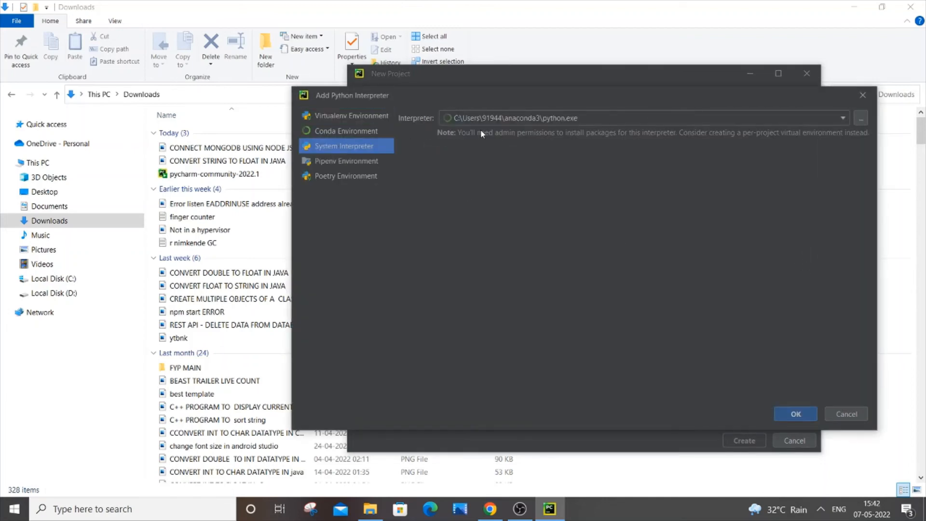
pyautogui.click(843, 117)
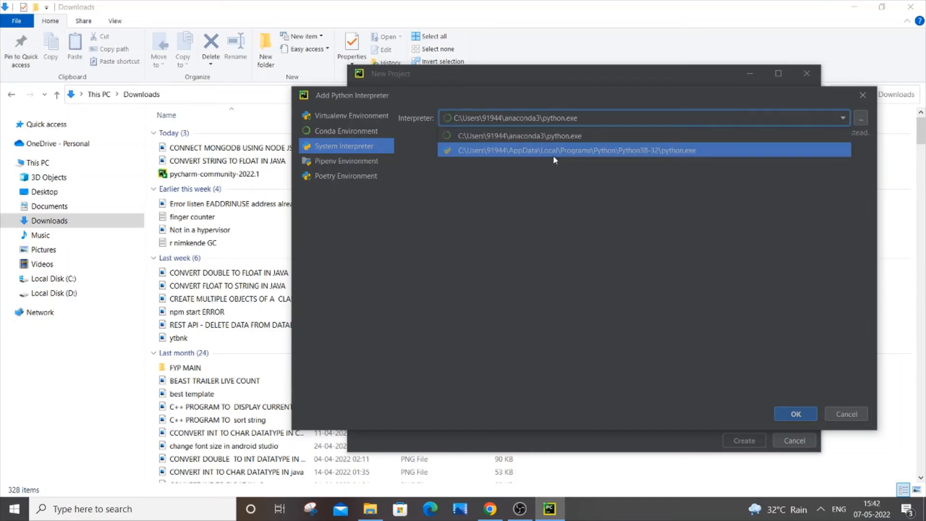
pyautogui.click(567, 150)
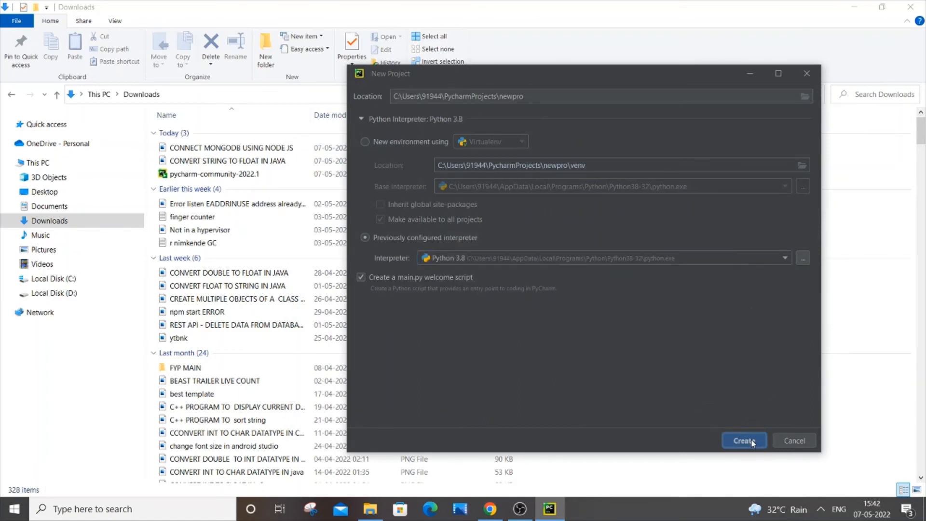
pyautogui.click(744, 440)
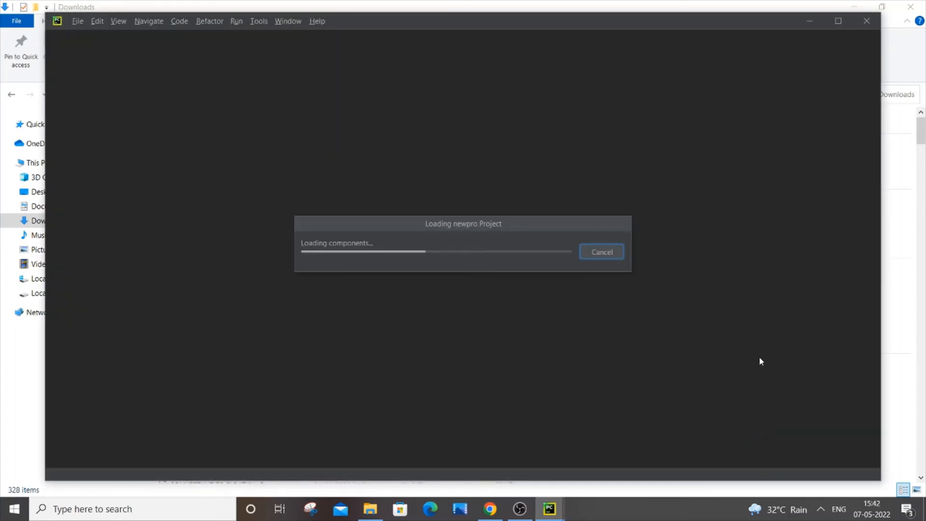
pyautogui.moveTo(520, 230)
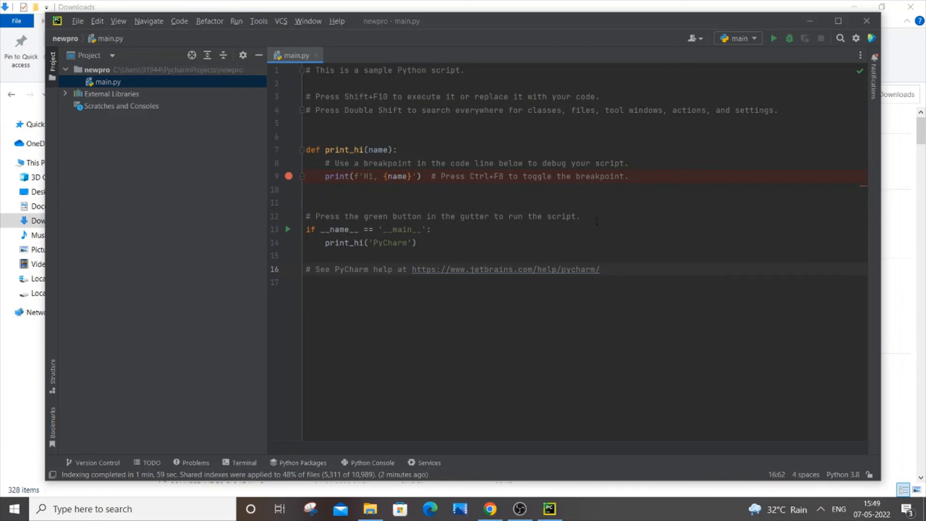
pyautogui.moveTo(228, 74)
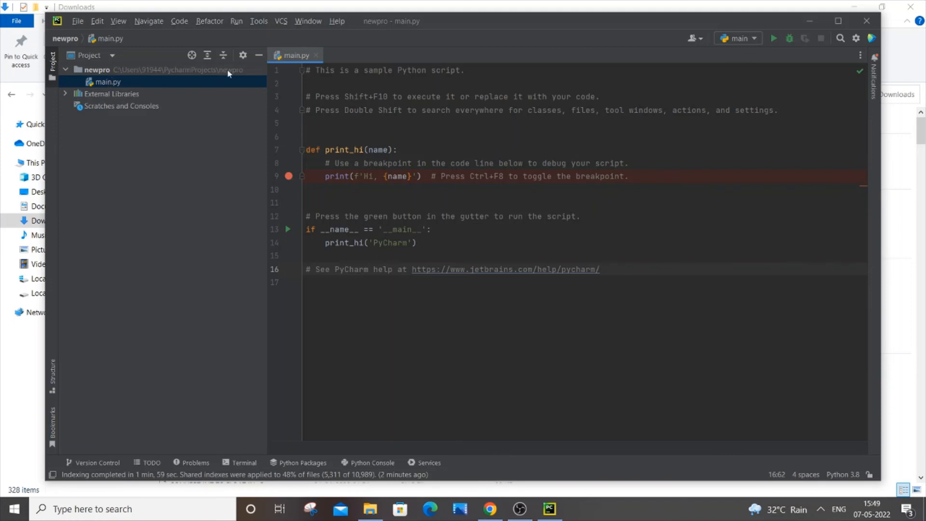
pyautogui.moveTo(684, 259)
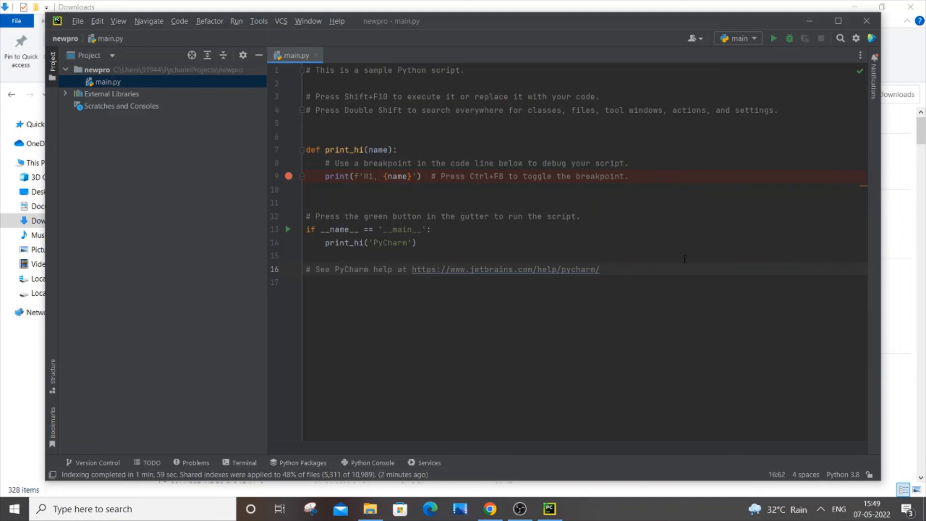
# Replace main.py's sample code with print("hello !!!") and run it to output hello !!!
pyautogui.press('ctrl+a')
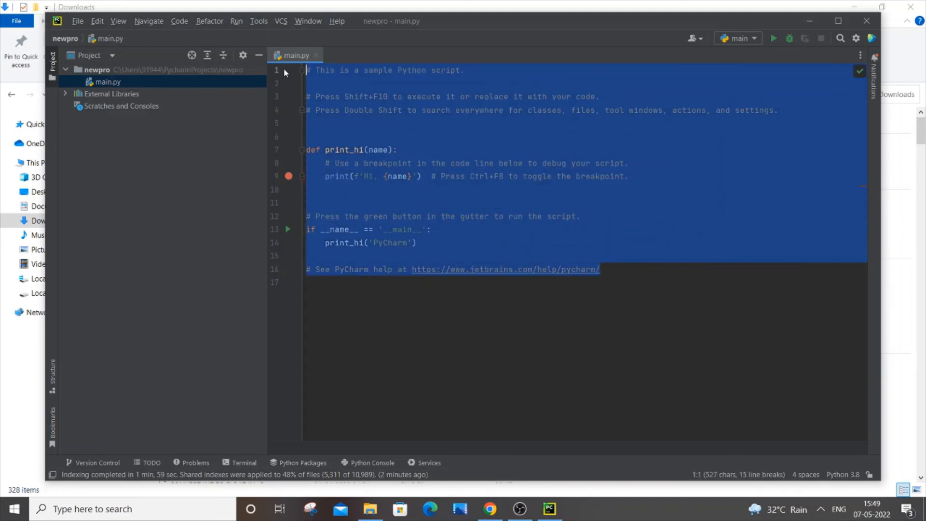
pyautogui.write('print("hello !!!')
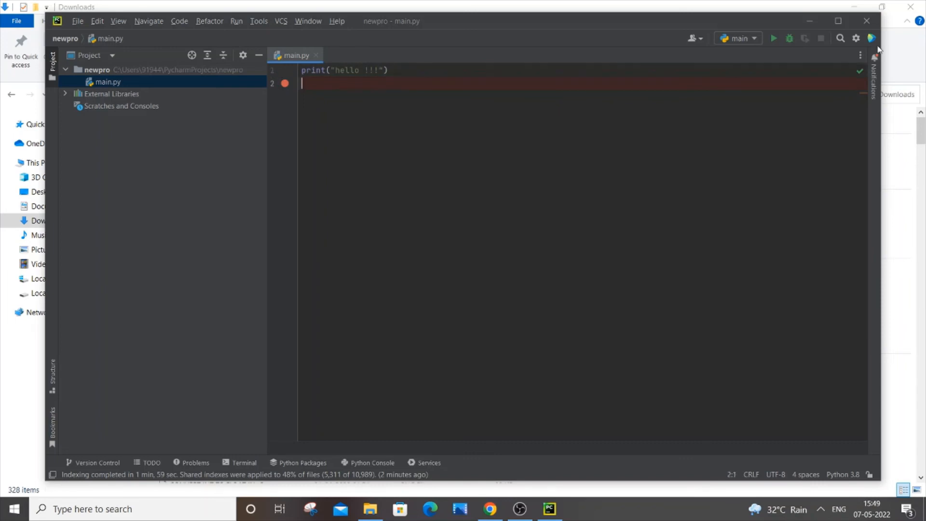
pyautogui.moveTo(774, 39)
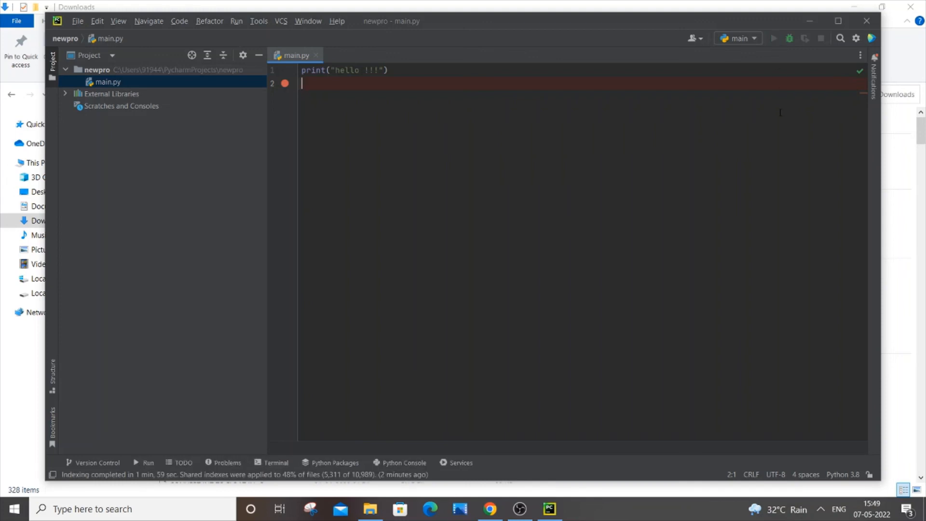
pyautogui.click(773, 37)
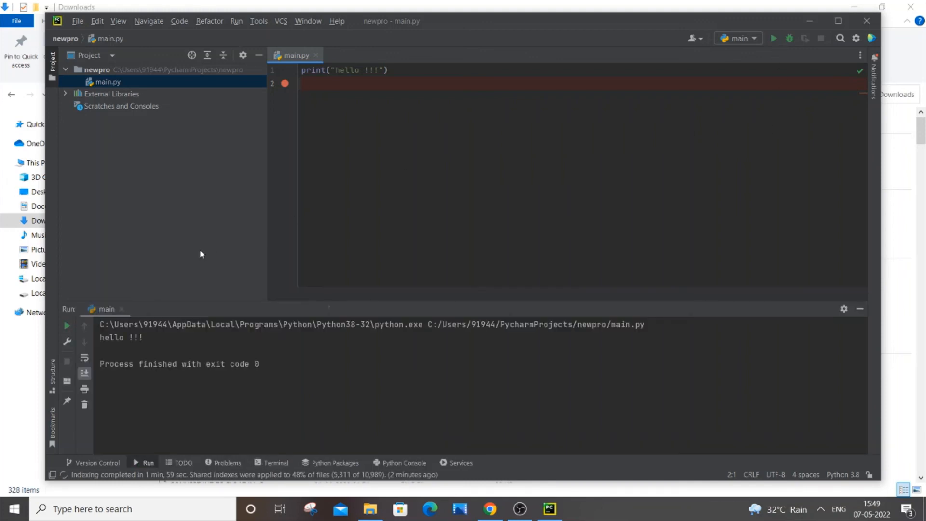
pyautogui.doubleClick(121, 338)
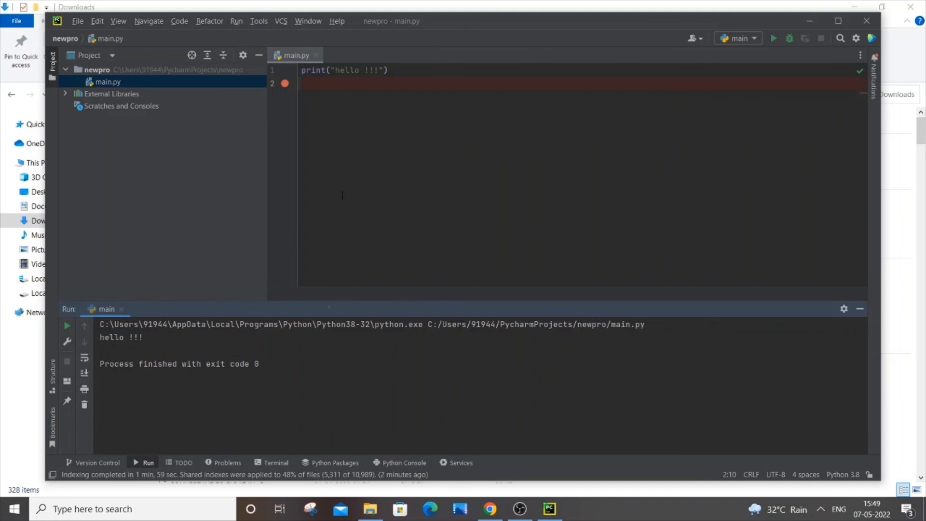
pyautogui.moveTo(311, 253)
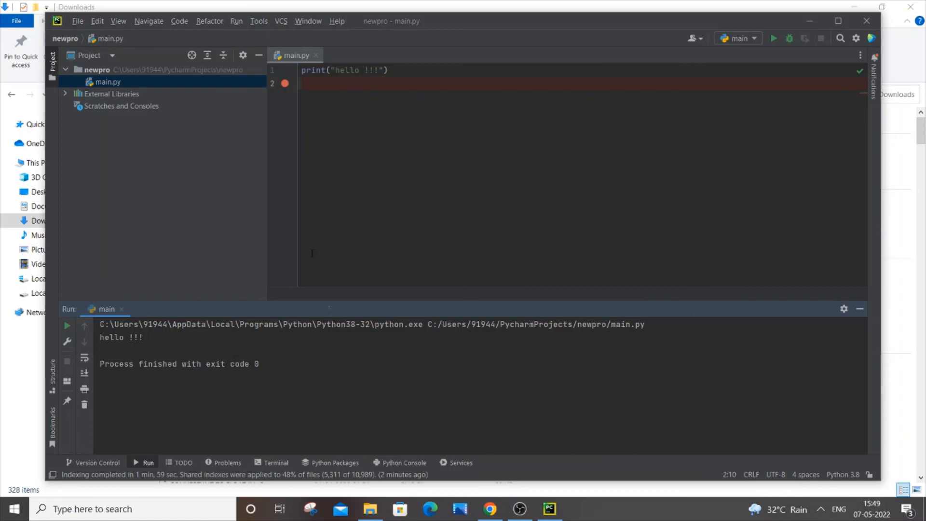
pyautogui.doubleClick(117, 338)
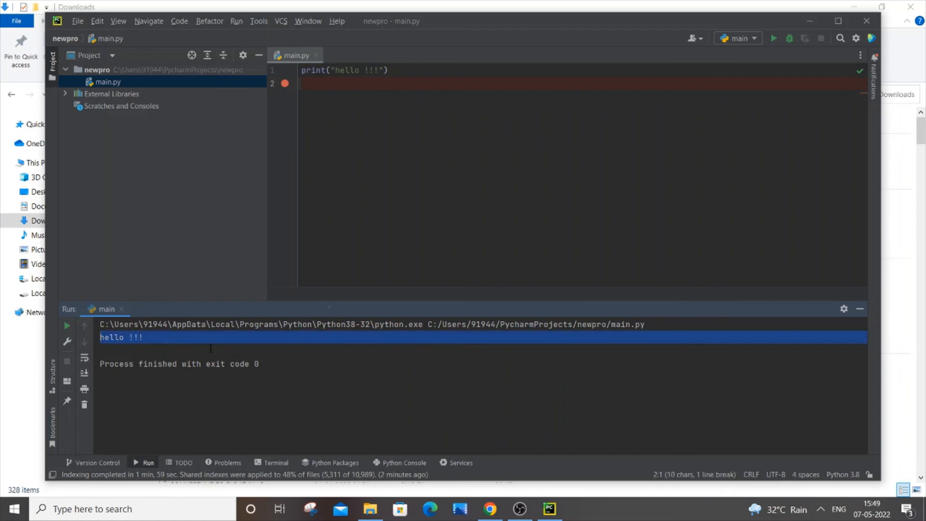
pyautogui.click(335, 222)
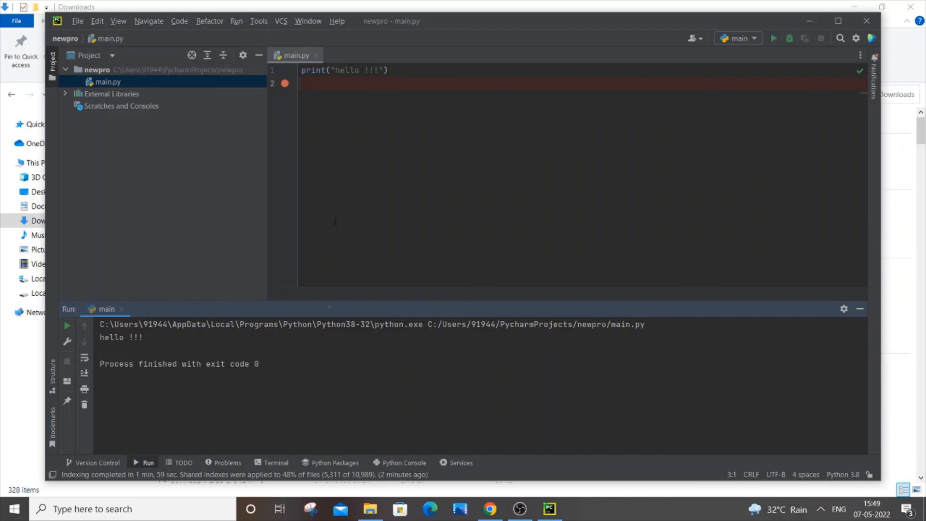
pyautogui.moveTo(628, 474)
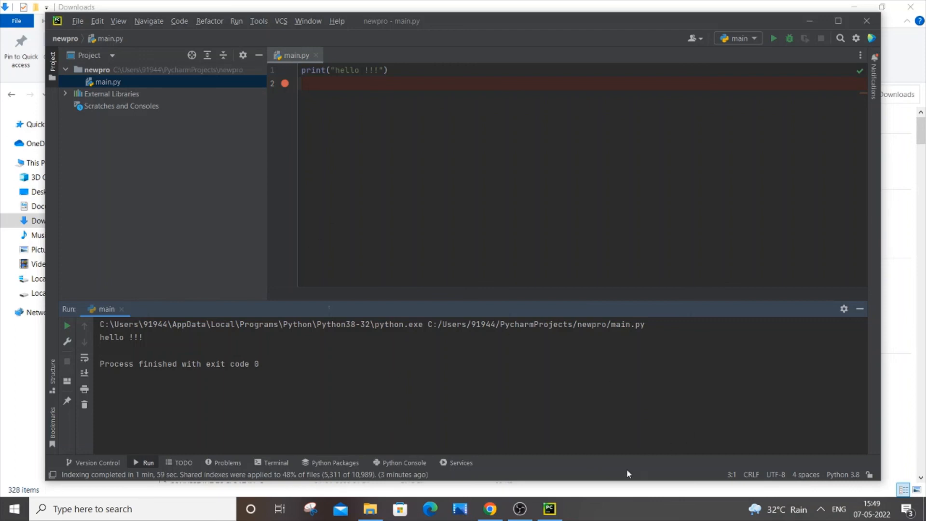